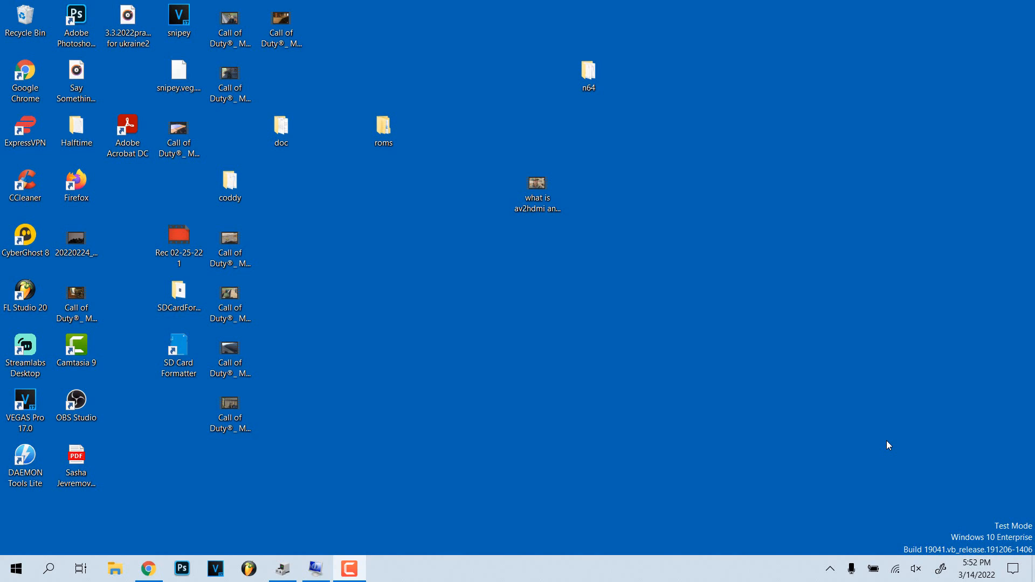
mouse_move(886, 443)
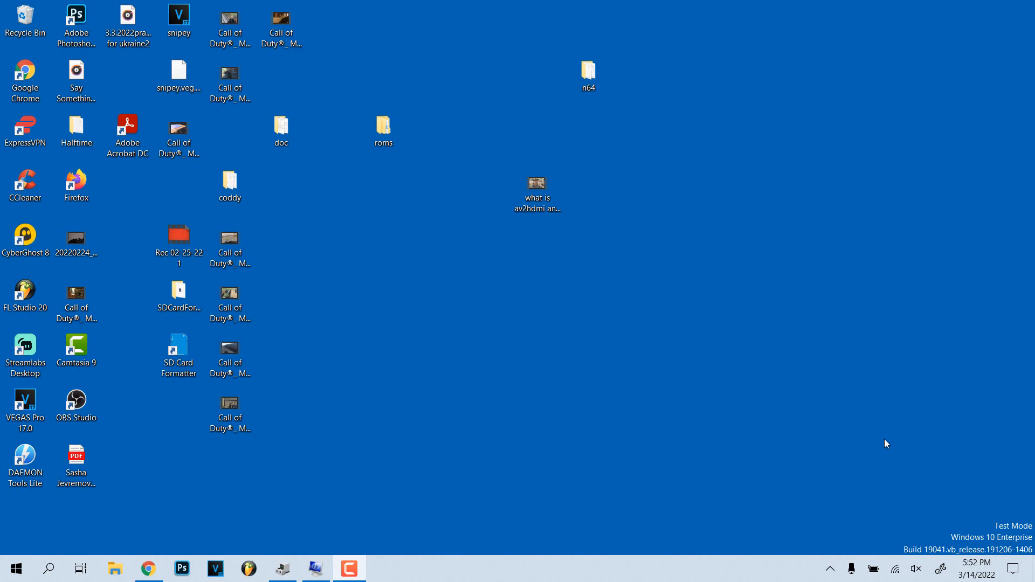
mouse_move(879, 438)
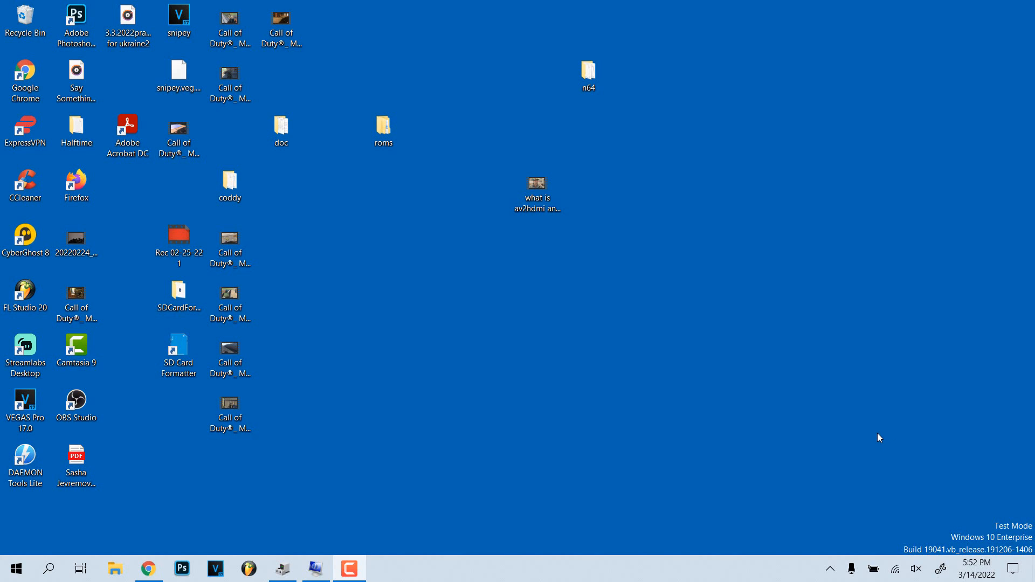
mouse_move(871, 421)
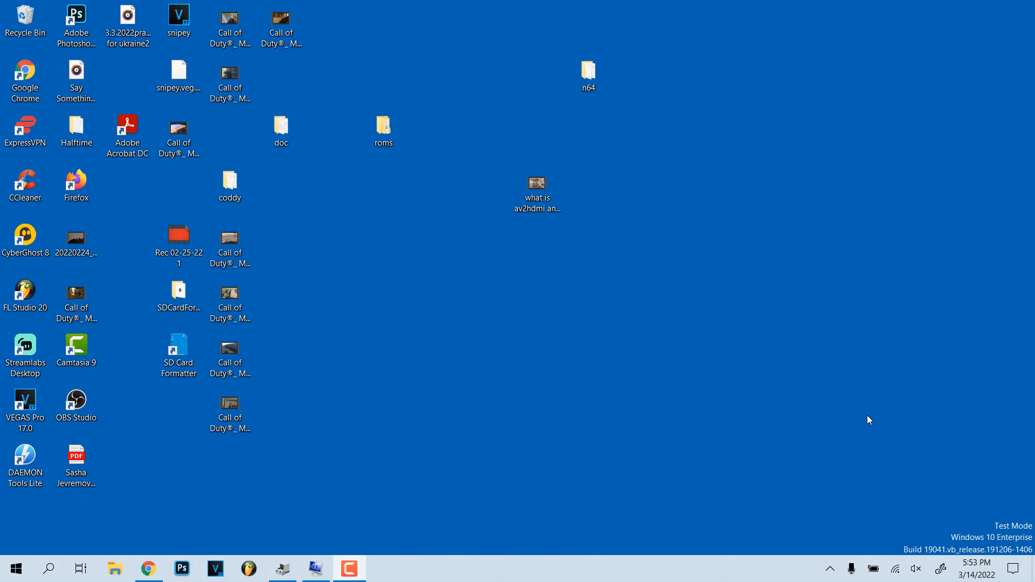
mouse_move(863, 423)
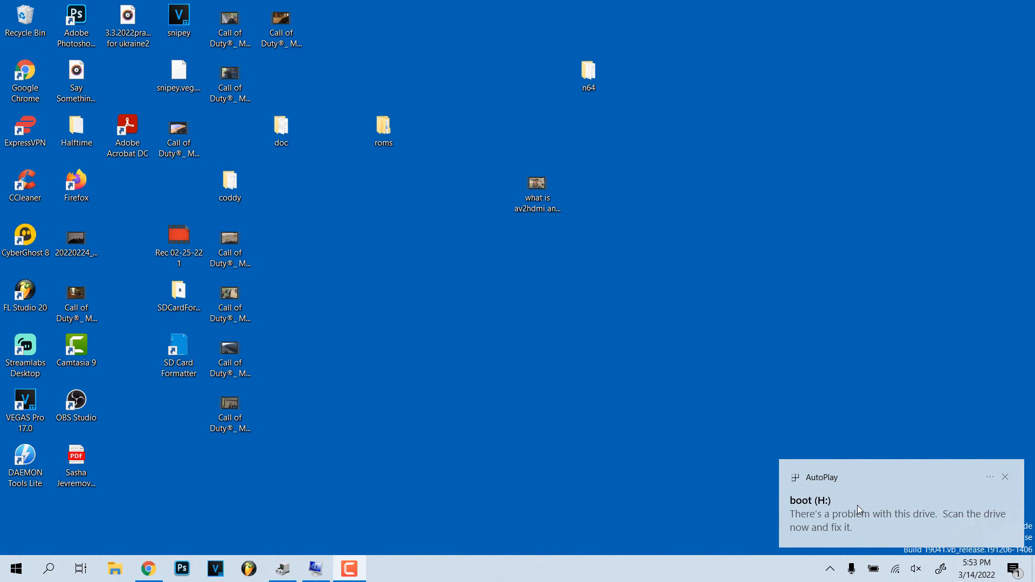
mouse_move(822, 511)
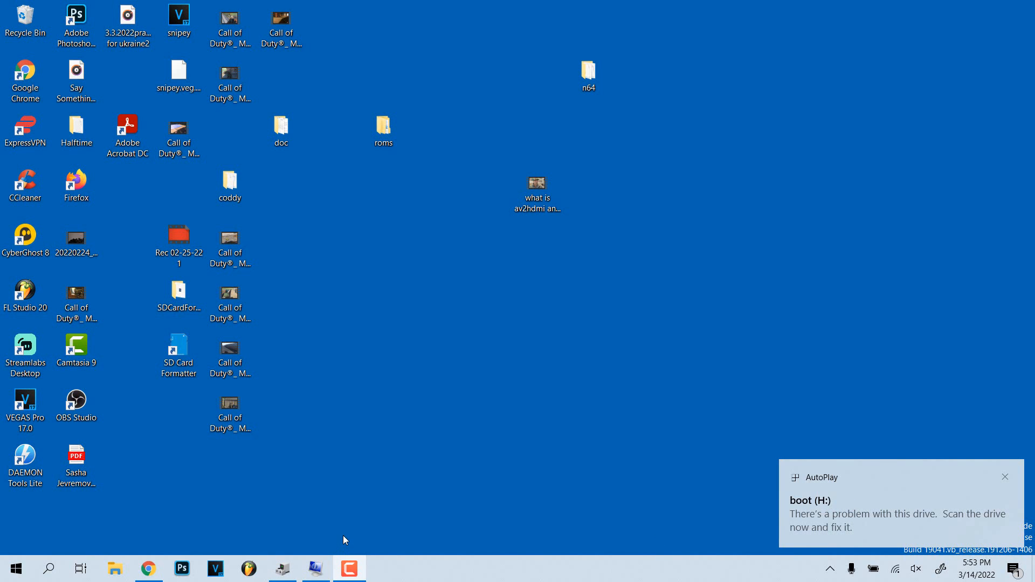
- Uninstall the Realtek PCIE CardReader from the Memory technology devices category
left_click(315, 568)
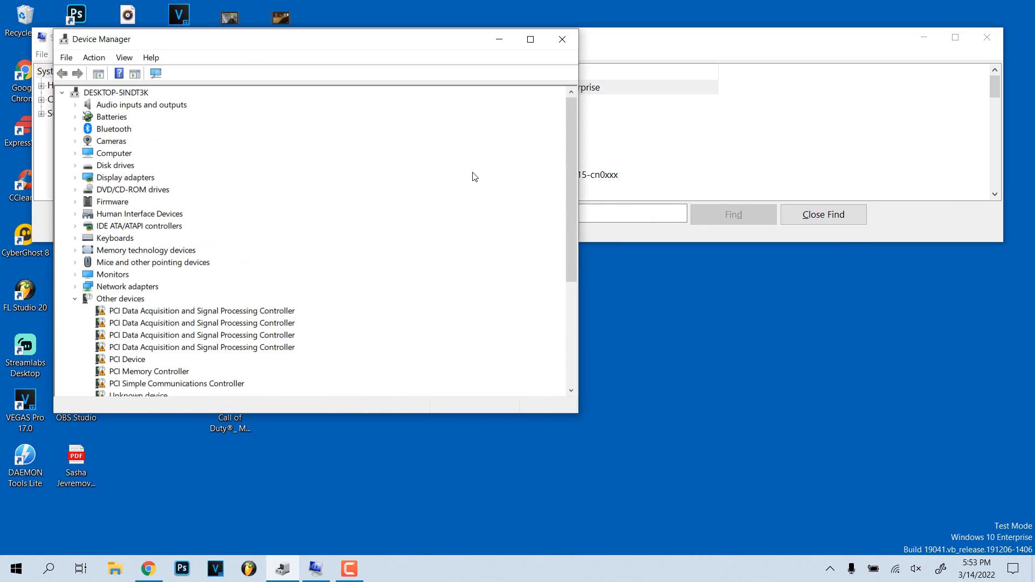
mouse_move(432, 153)
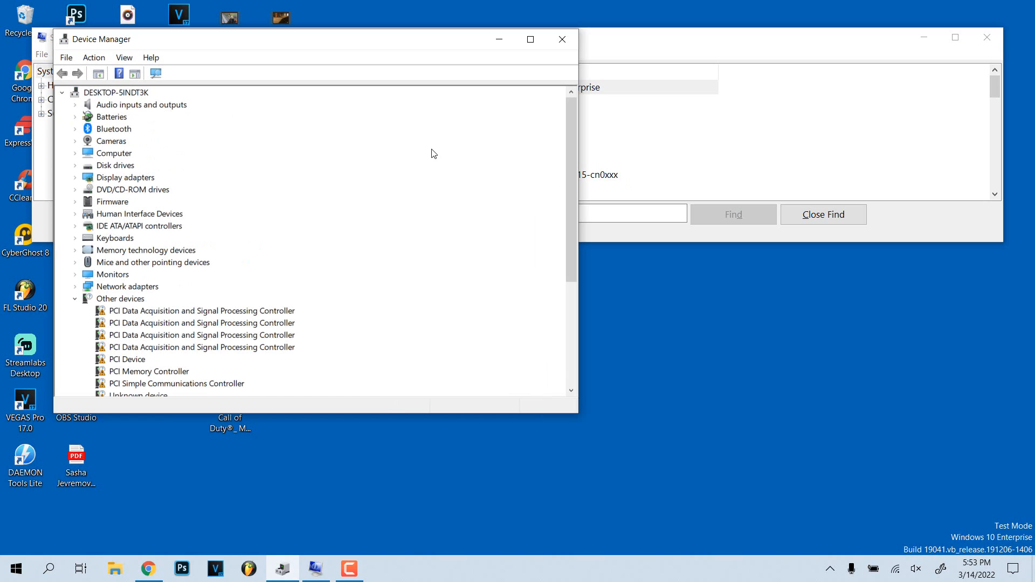
mouse_move(442, 137)
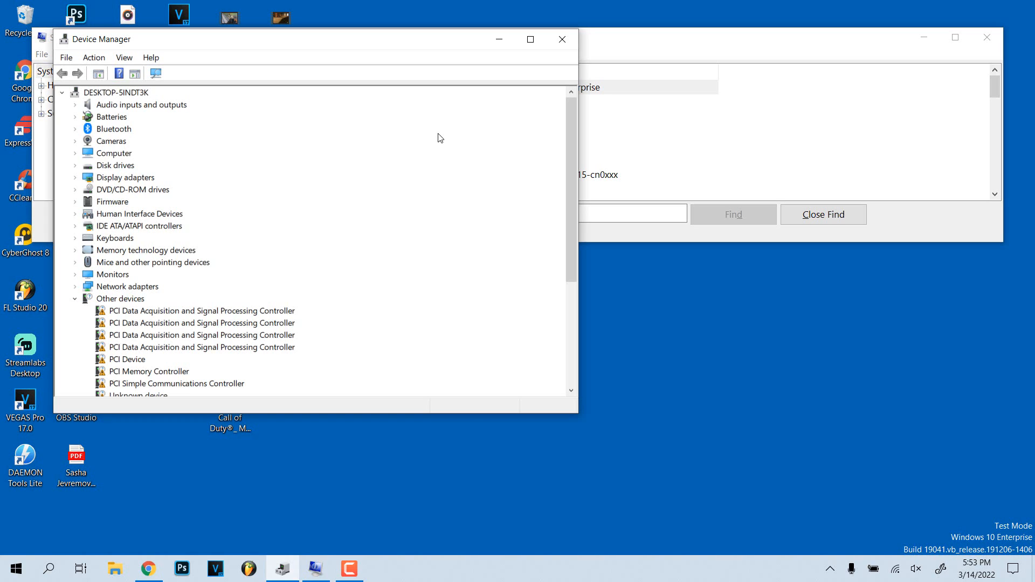
mouse_move(432, 138)
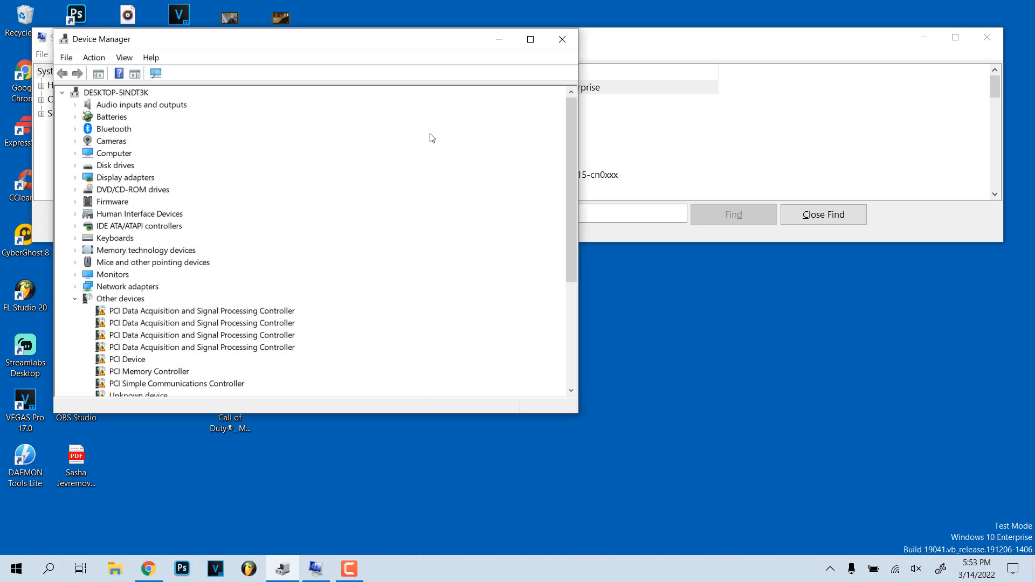
mouse_move(249, 199)
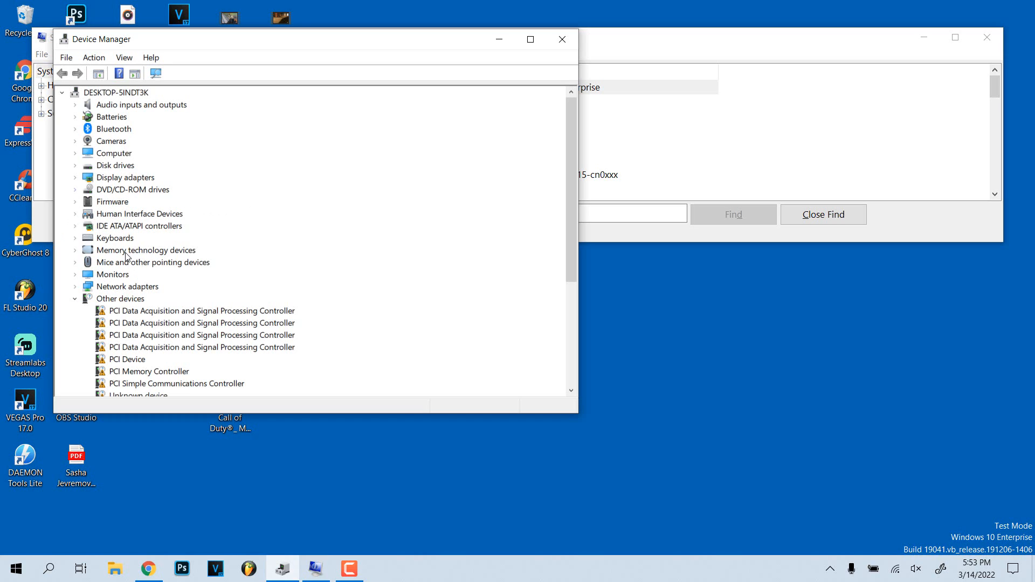
left_click(152, 262)
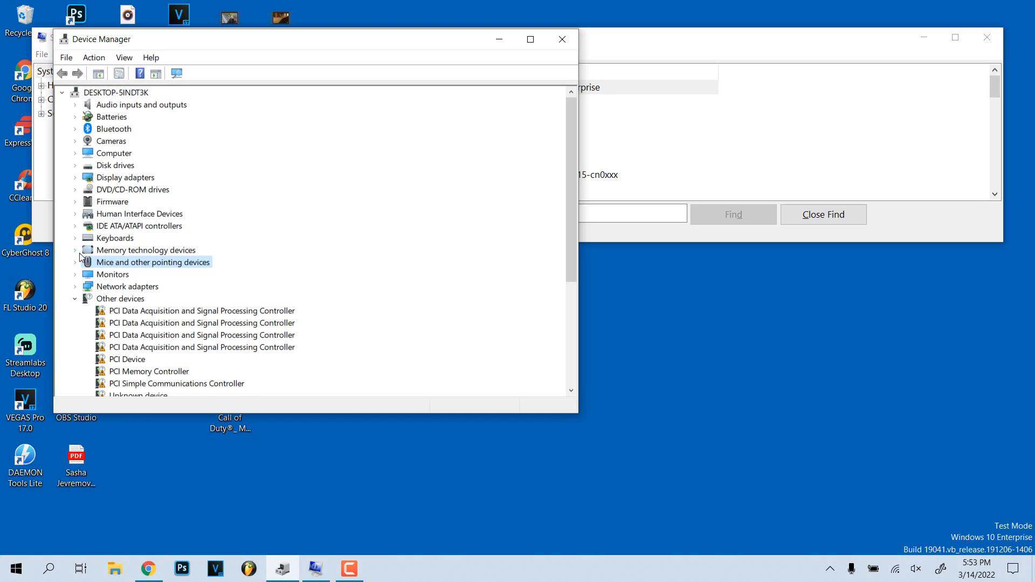
left_click(74, 249)
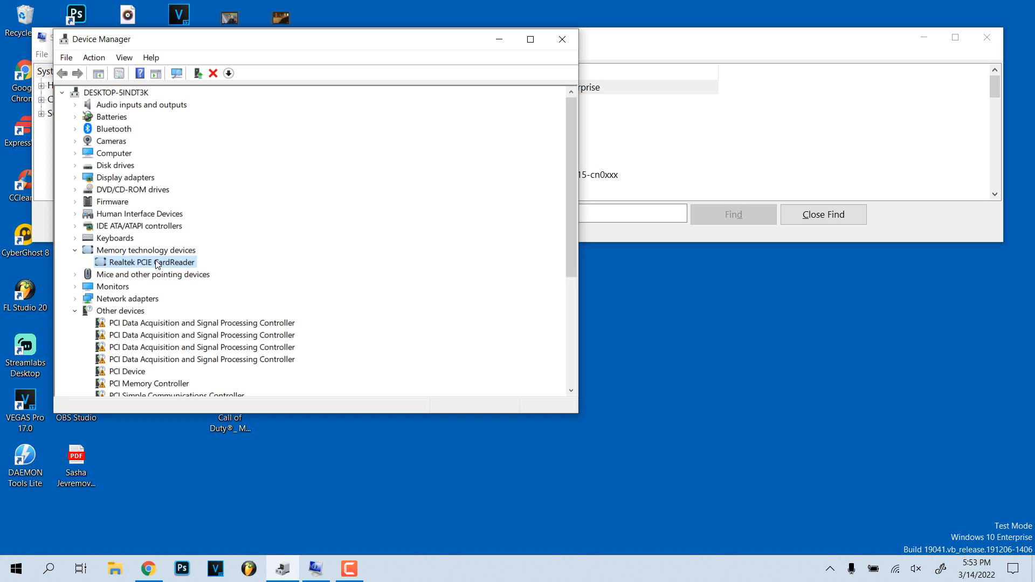
mouse_move(163, 263)
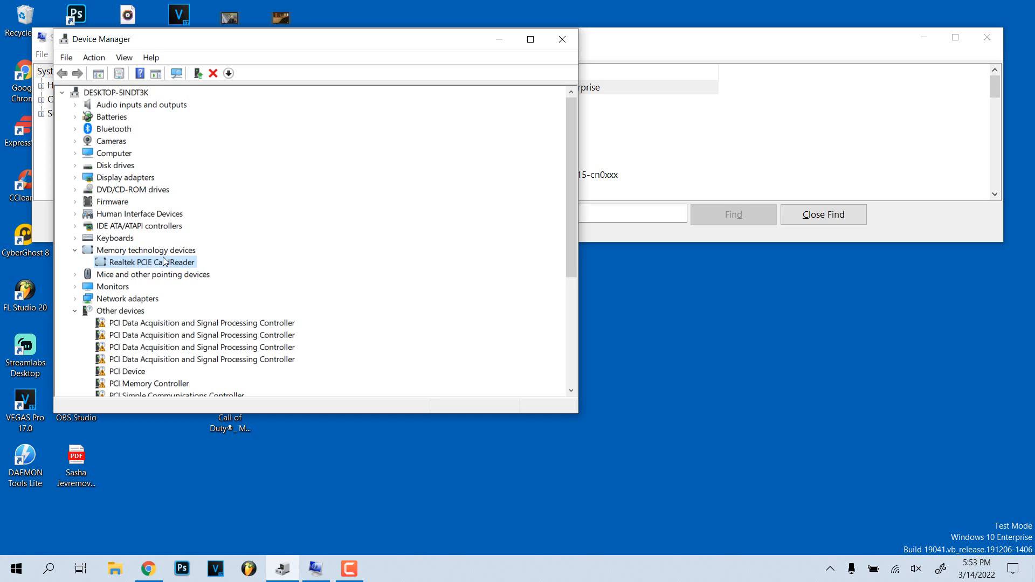
mouse_move(113, 255)
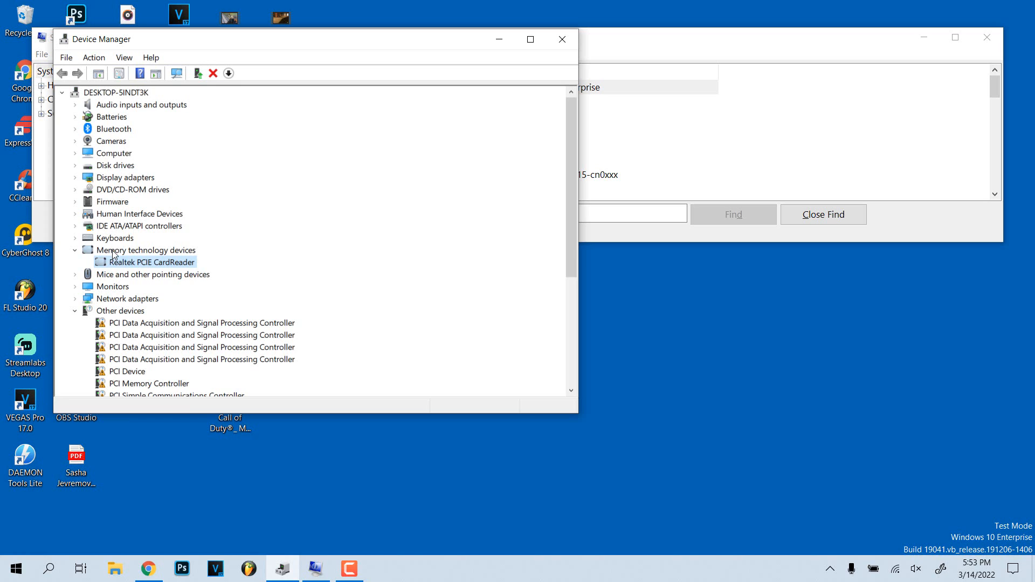
right_click(155, 262)
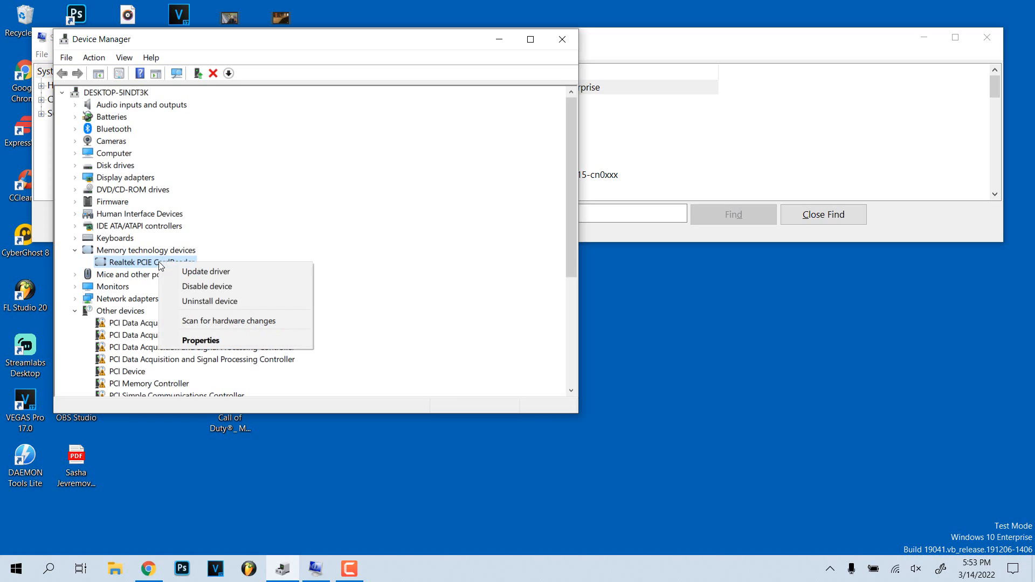
mouse_move(201, 301)
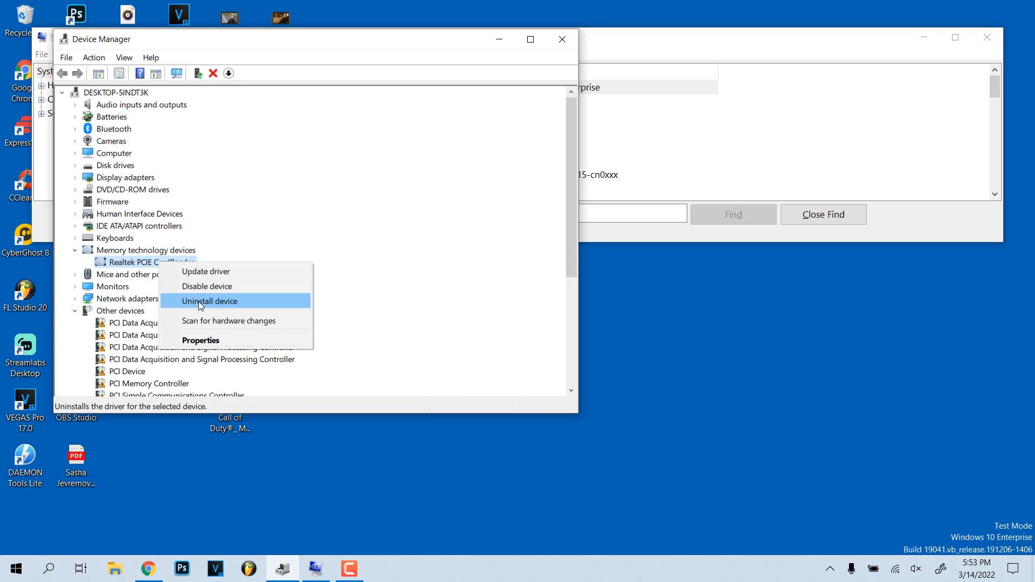
left_click(210, 301)
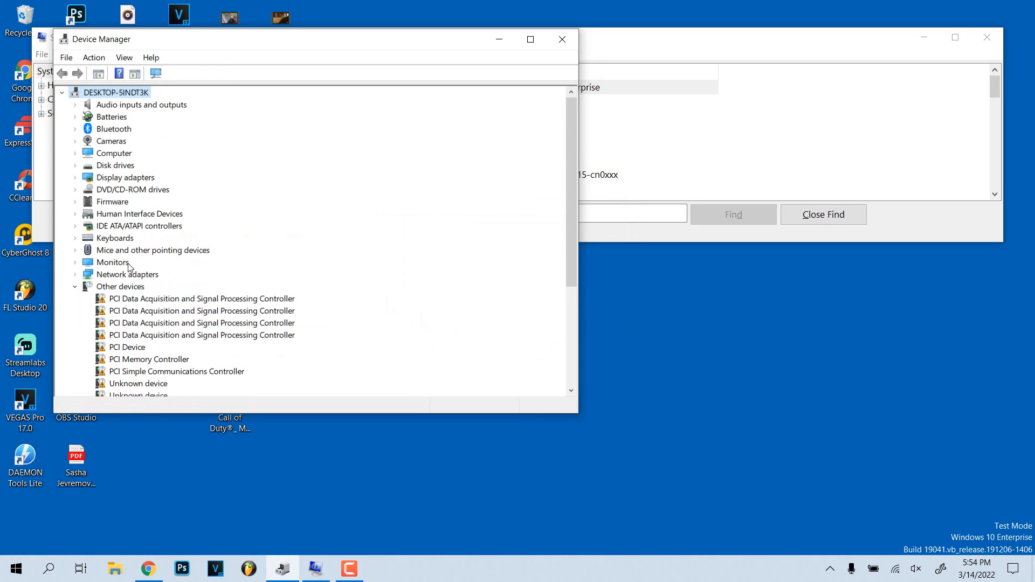
mouse_move(110, 252)
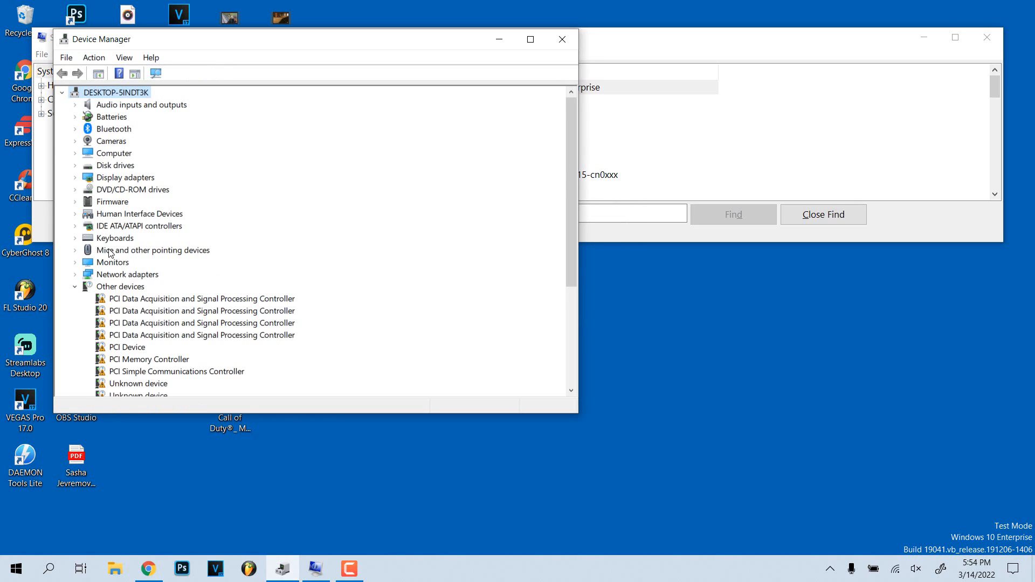
mouse_move(751, 54)
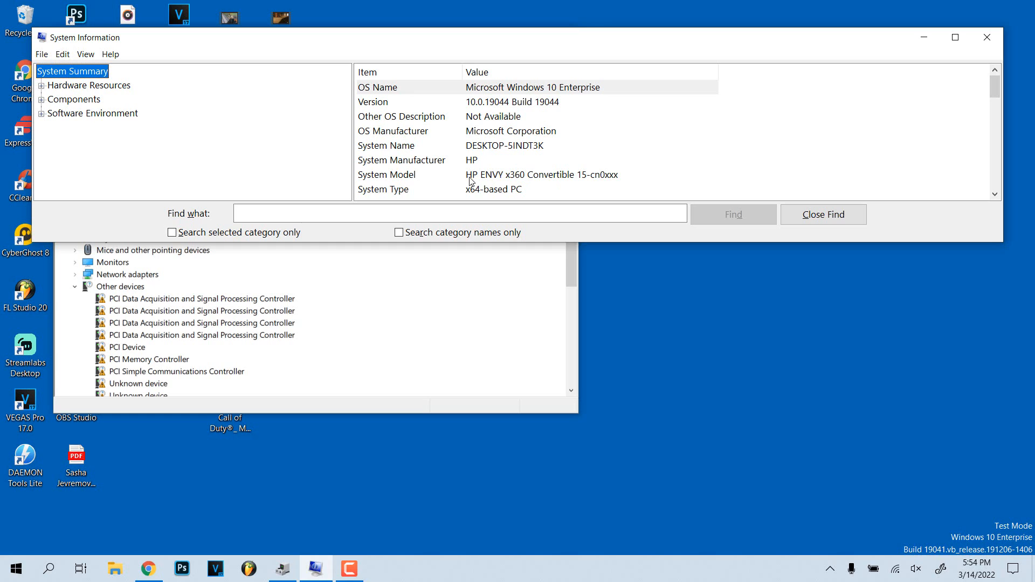
mouse_move(472, 183)
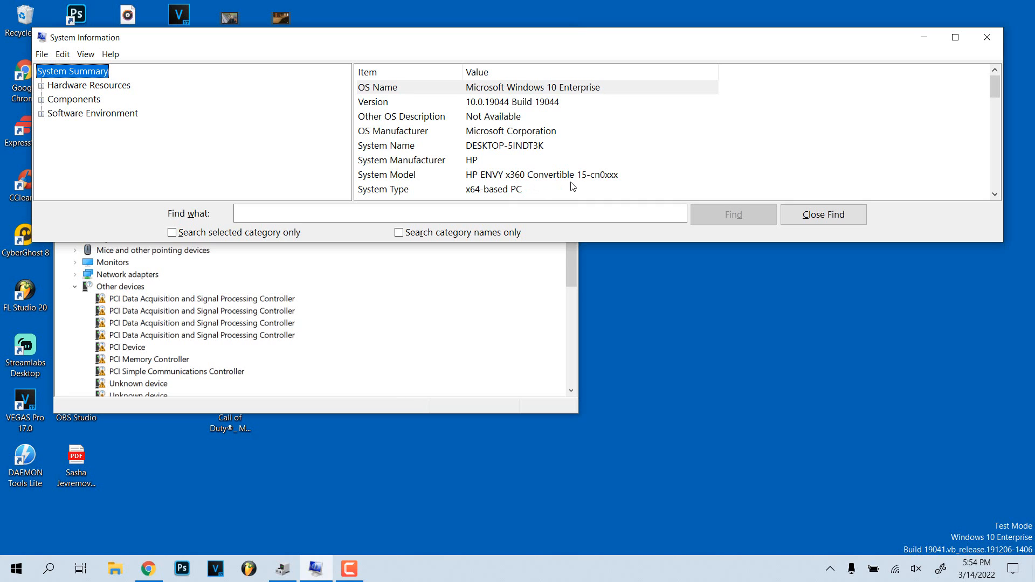
mouse_move(643, 198)
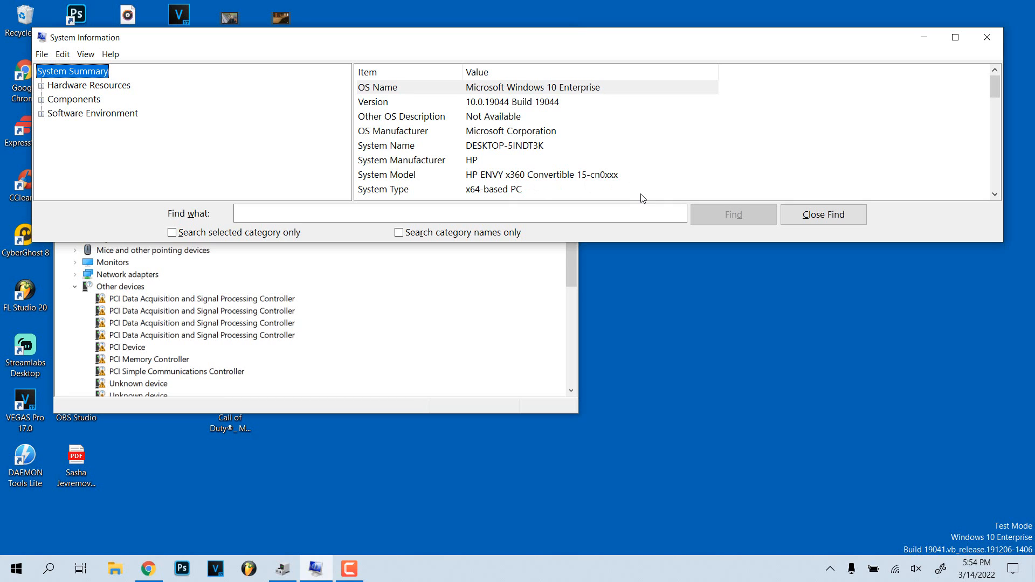
mouse_move(1000, 19)
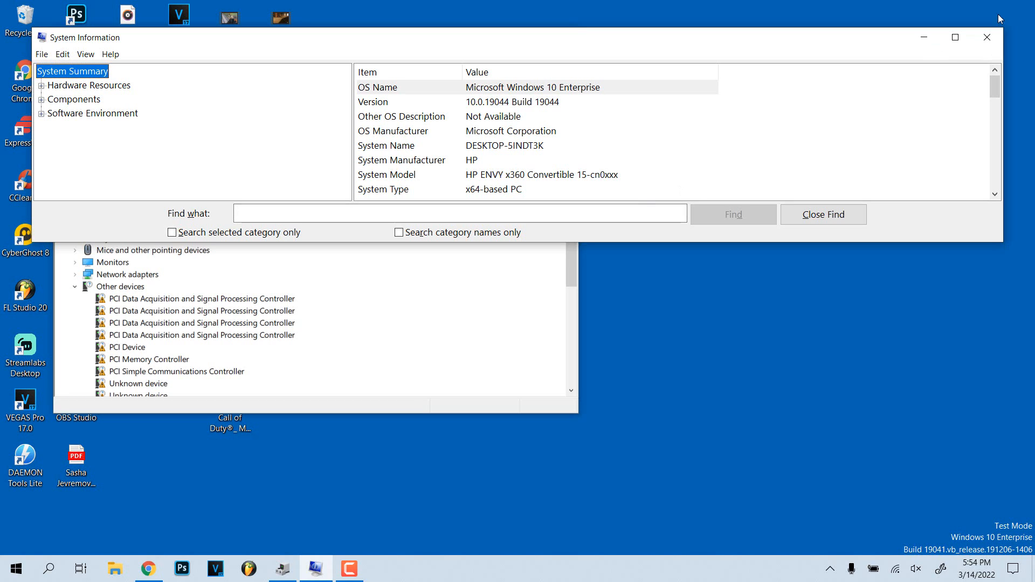
mouse_move(988, 37)
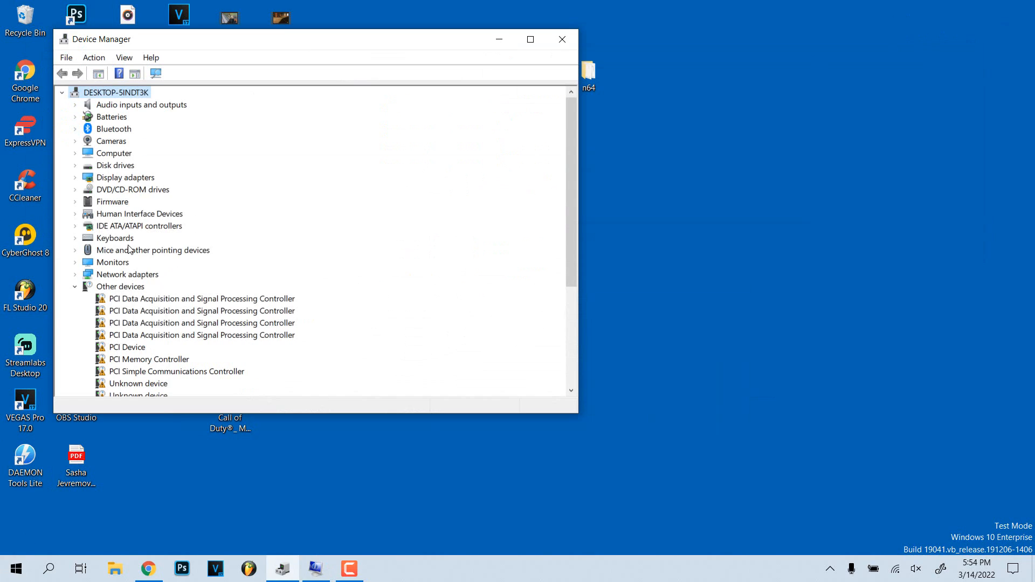
mouse_move(151, 276)
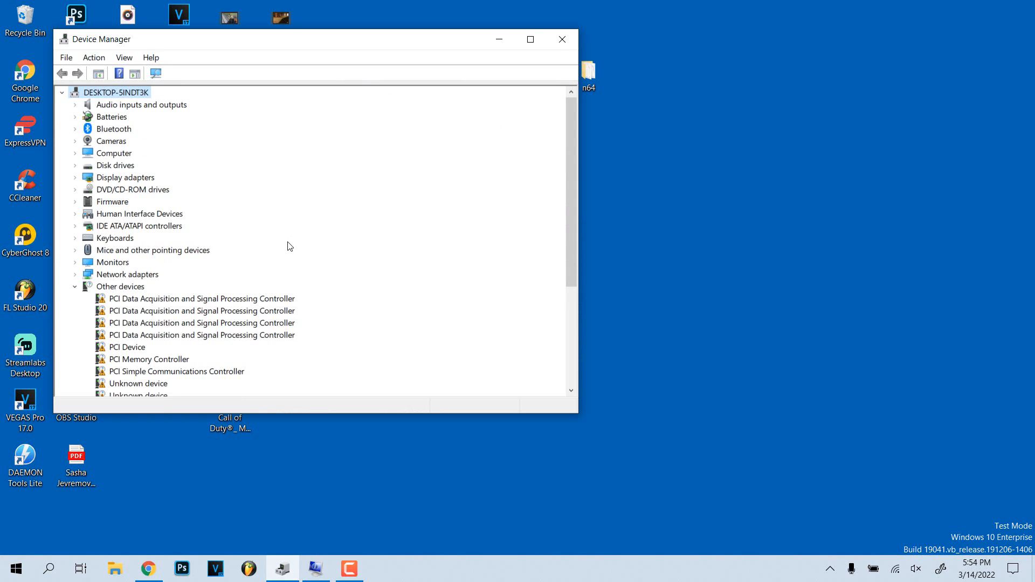
mouse_move(296, 245)
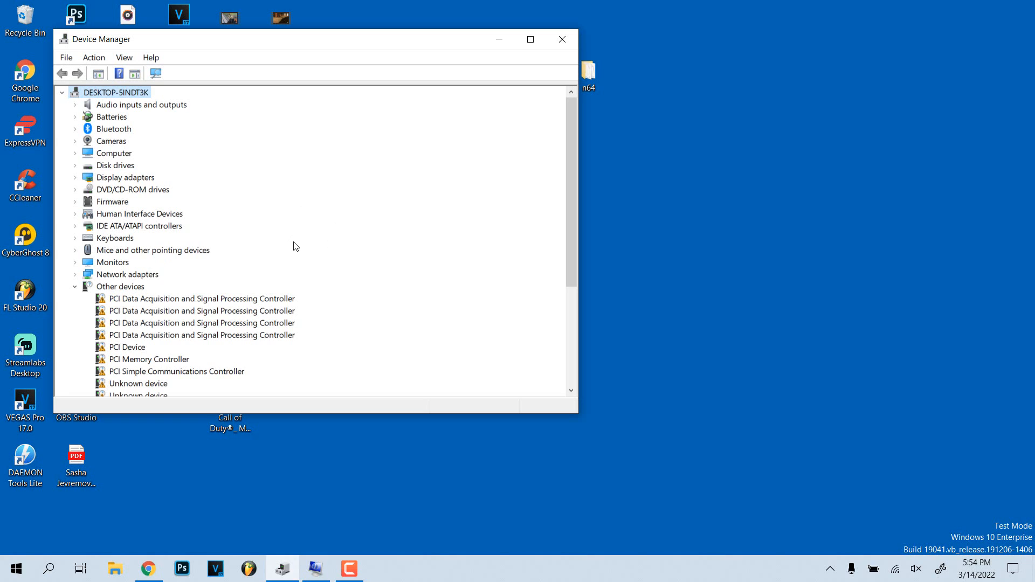
mouse_move(276, 234)
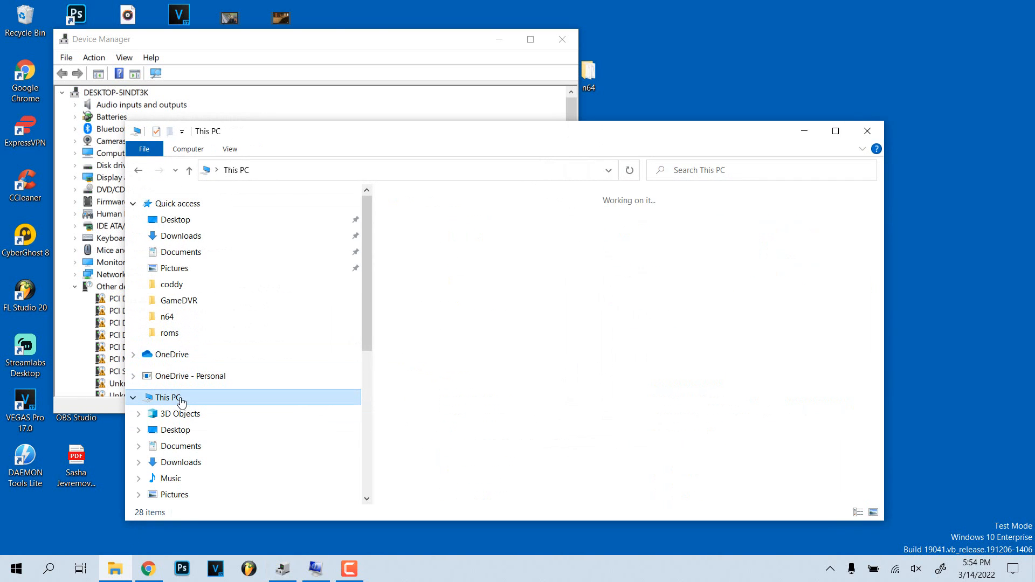
- Show This PC's devices and drives, where no SD card drive appears
left_click(168, 397)
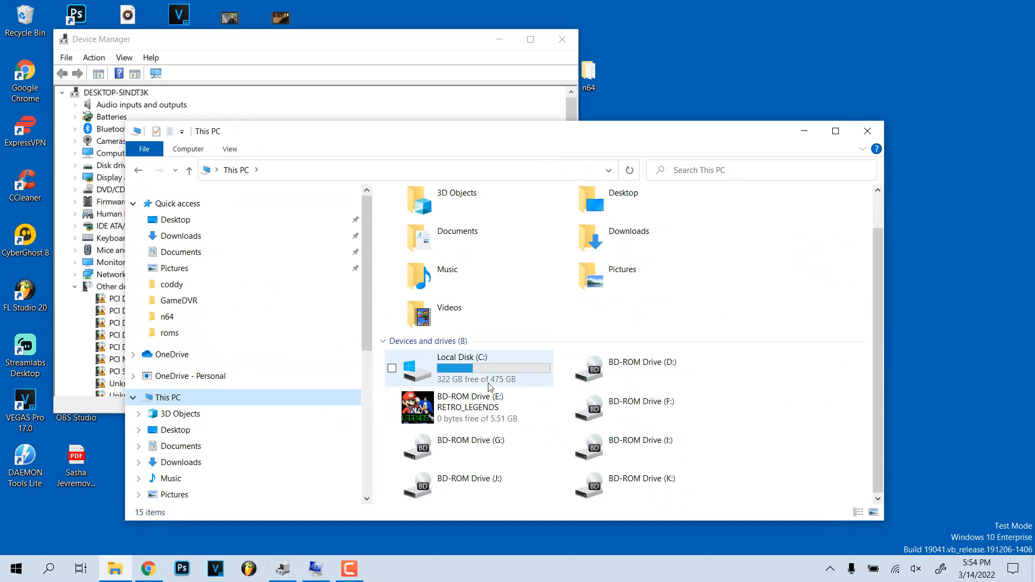
mouse_move(670, 410)
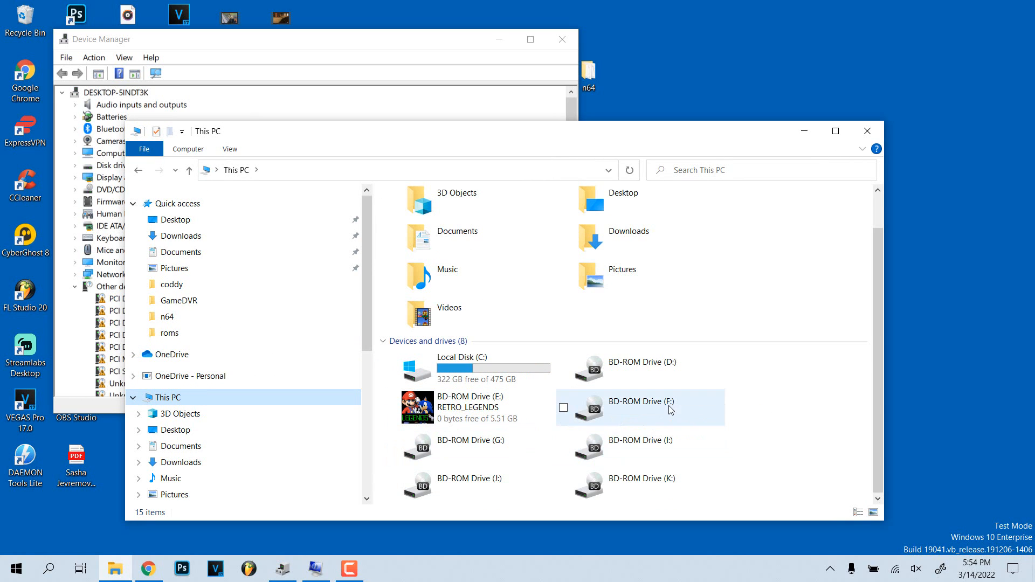
mouse_move(684, 390)
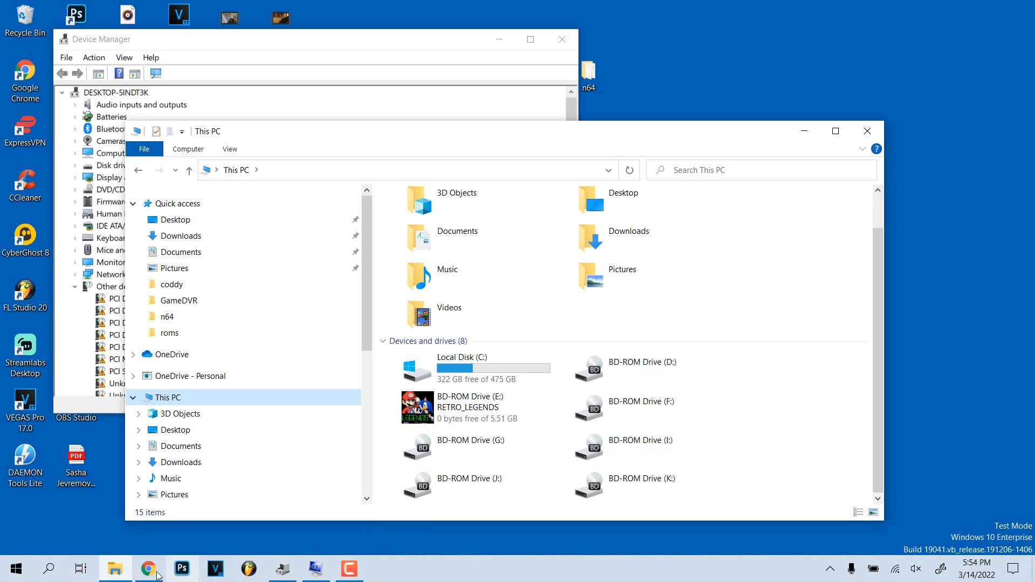
- On the HP Support page, choose Laptop as the product type and dismiss the Windows 11 popup
left_click(149, 569)
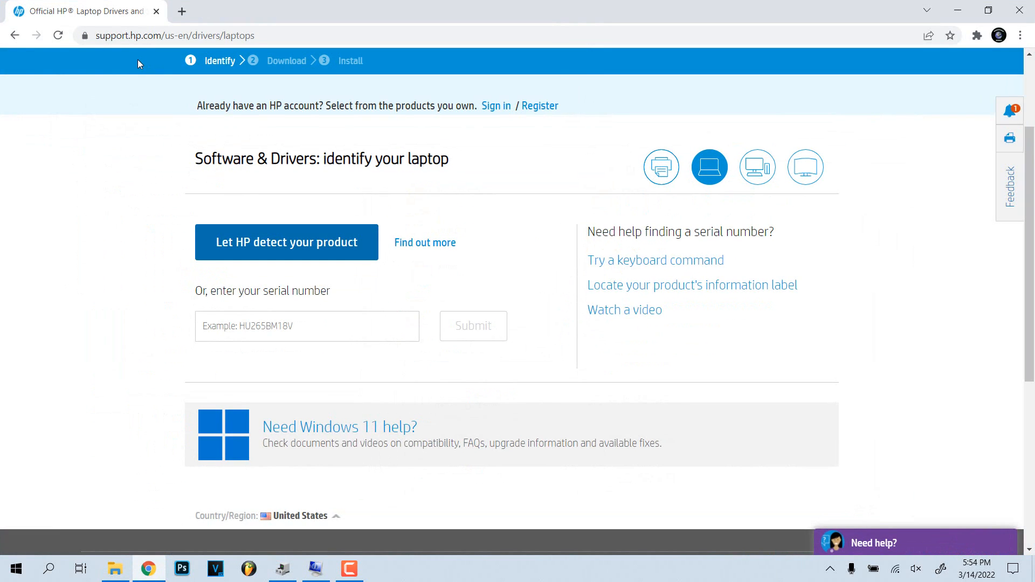
mouse_move(157, 36)
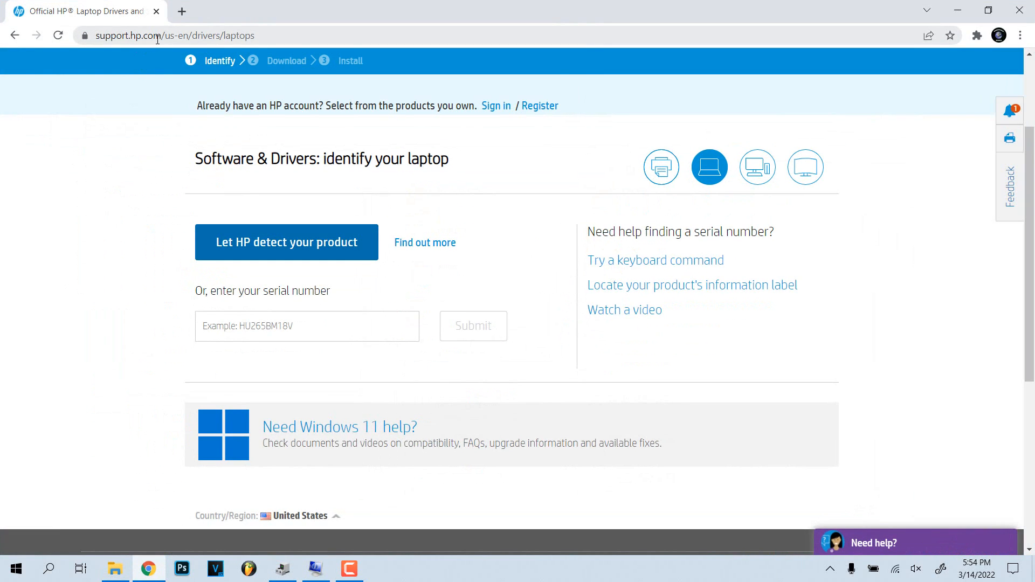
left_click(14, 36)
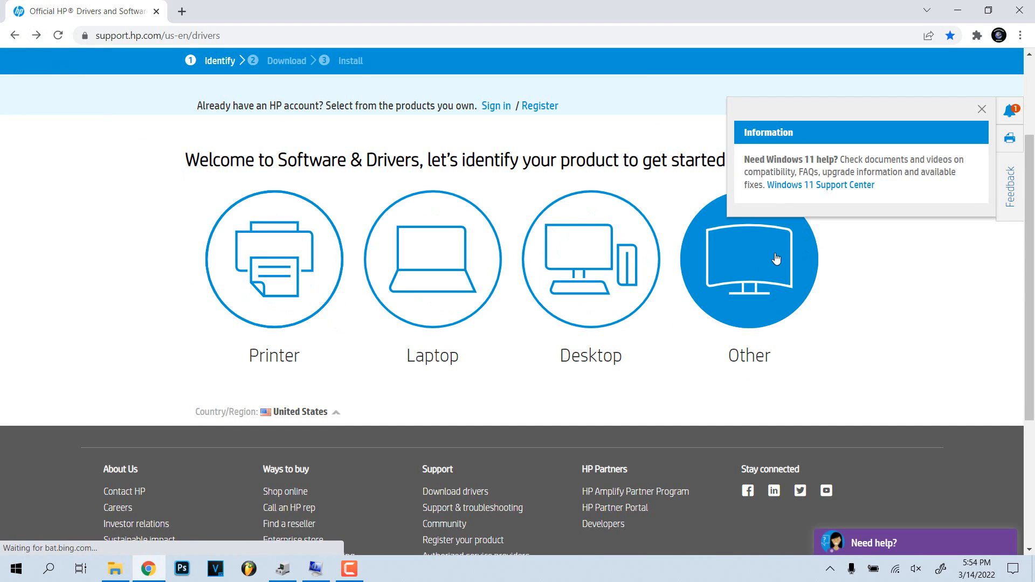
left_click(431, 260)
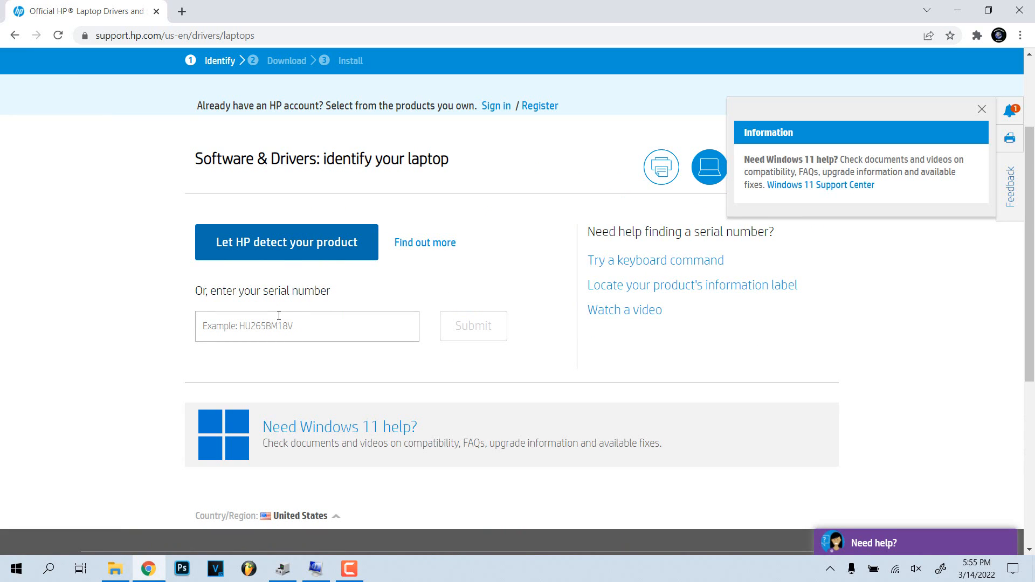
left_click(981, 110)
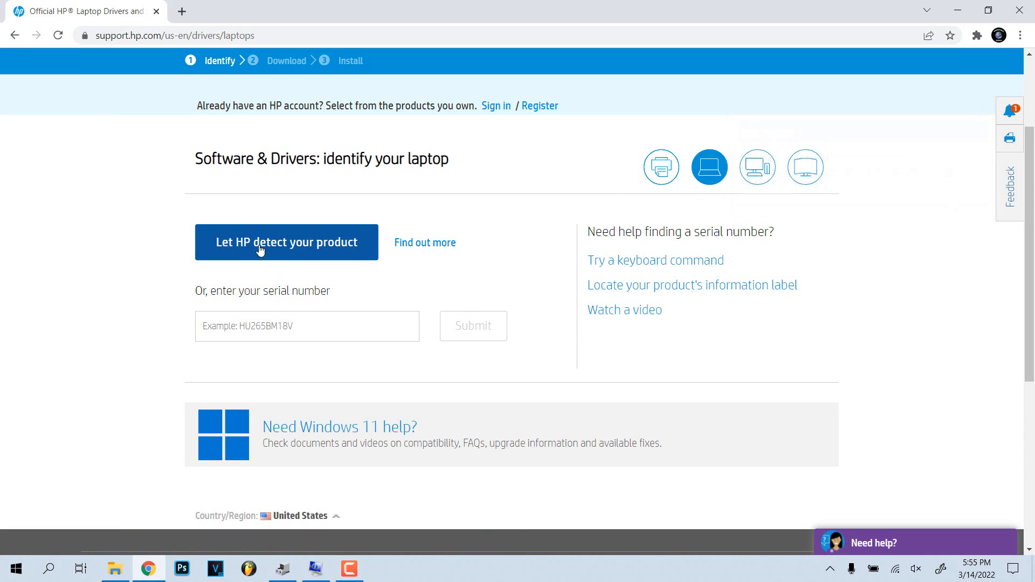
- Let HP detect the product and select the detected HP ENVY x360 - 15-cn0003ca
left_click(287, 243)
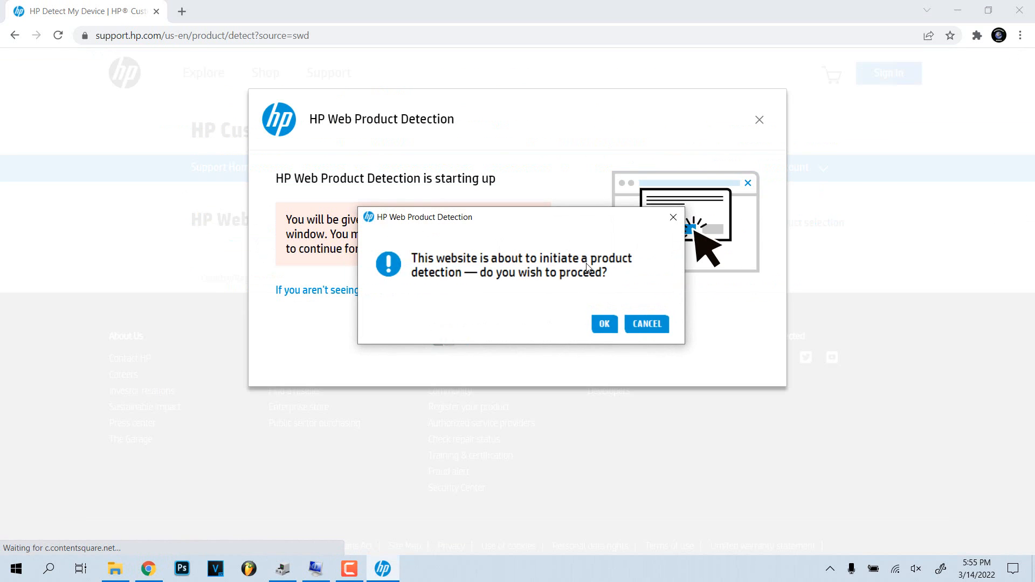
left_click(603, 324)
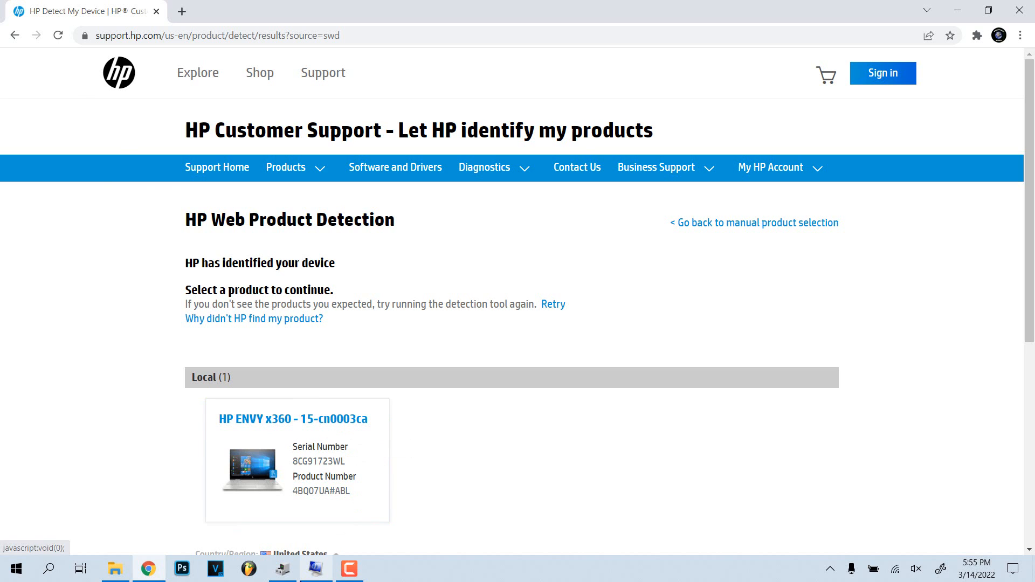
left_click(315, 568)
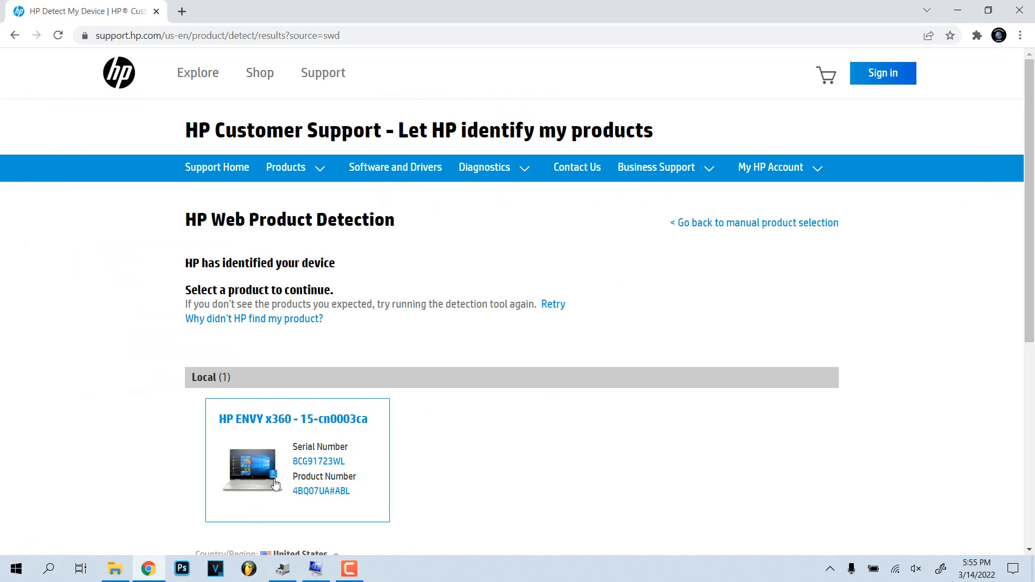
left_click(292, 419)
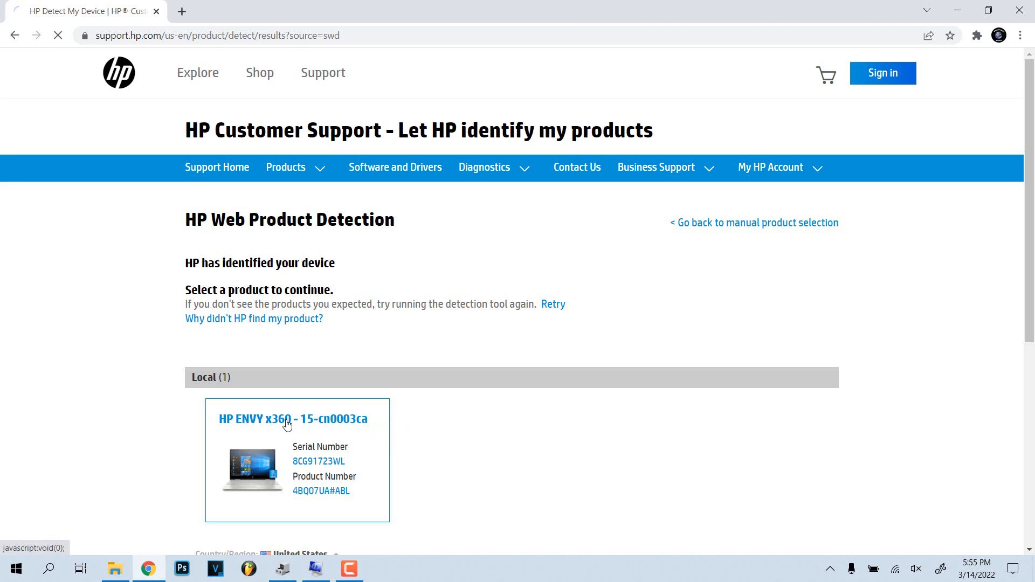
- On the HP ENVY x360 driver page, pick Windows 10 as the OS after checking the installed version
left_click(293, 418)
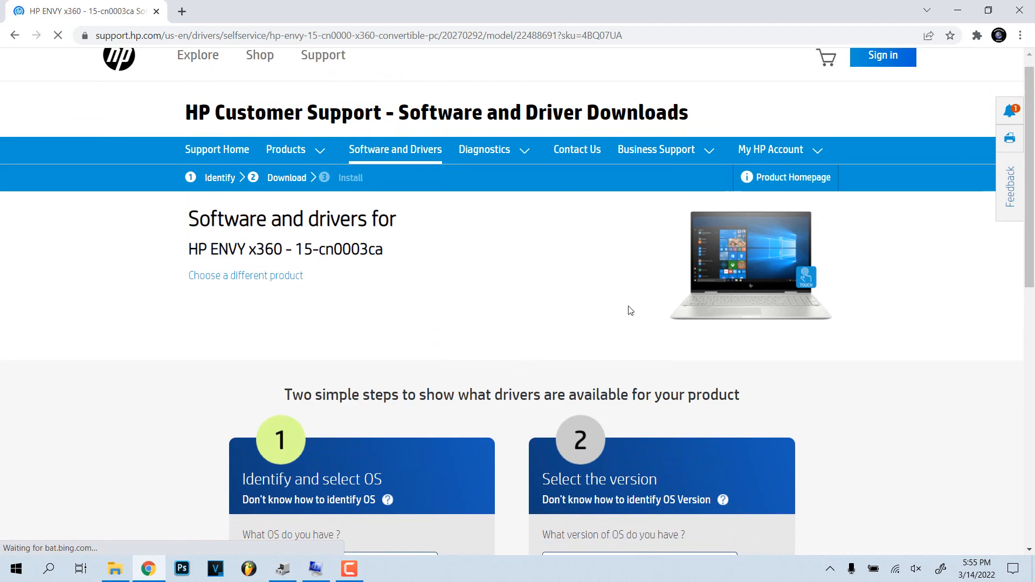
scroll("down", 3)
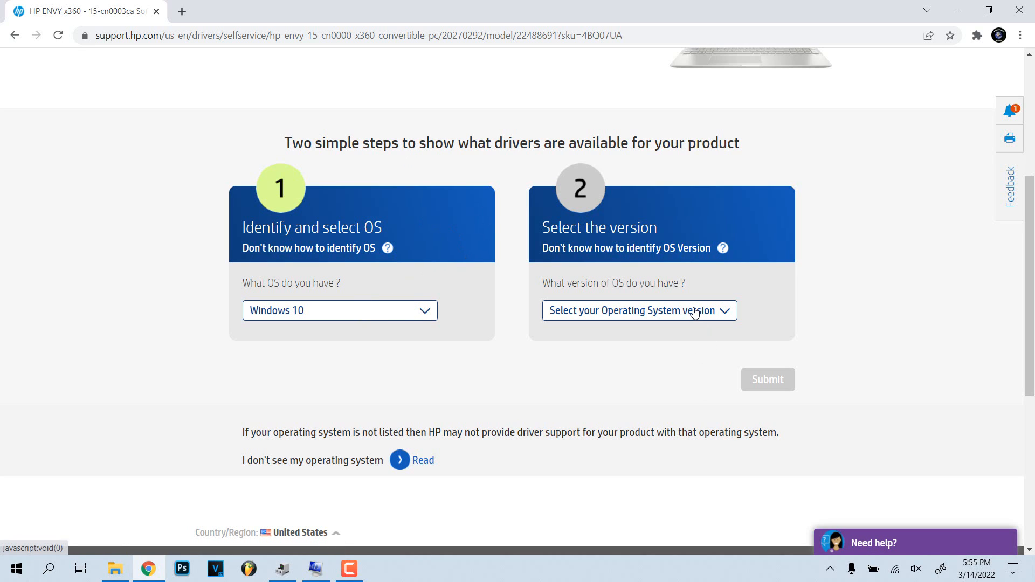
left_click(638, 310)
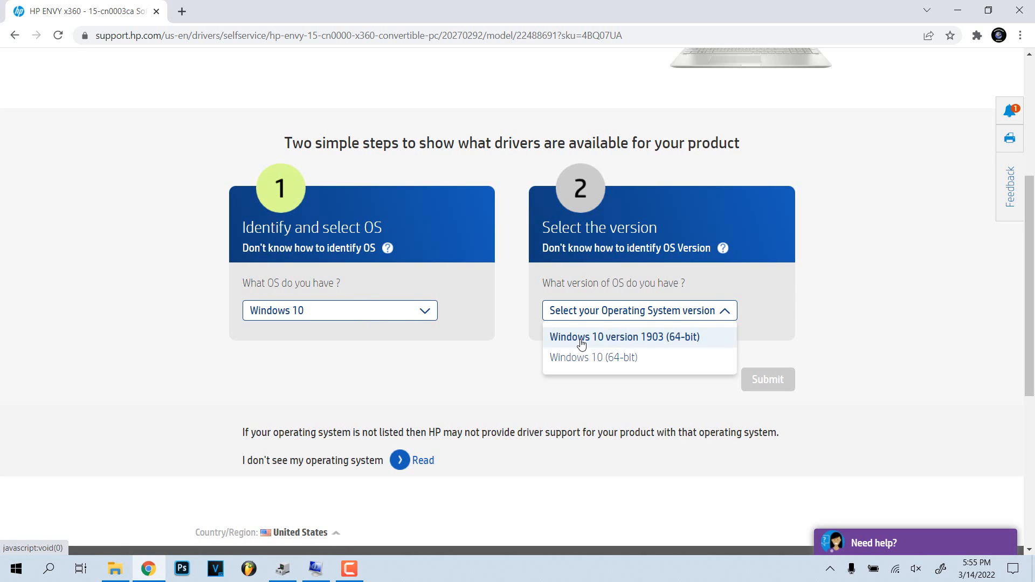
mouse_move(508, 351)
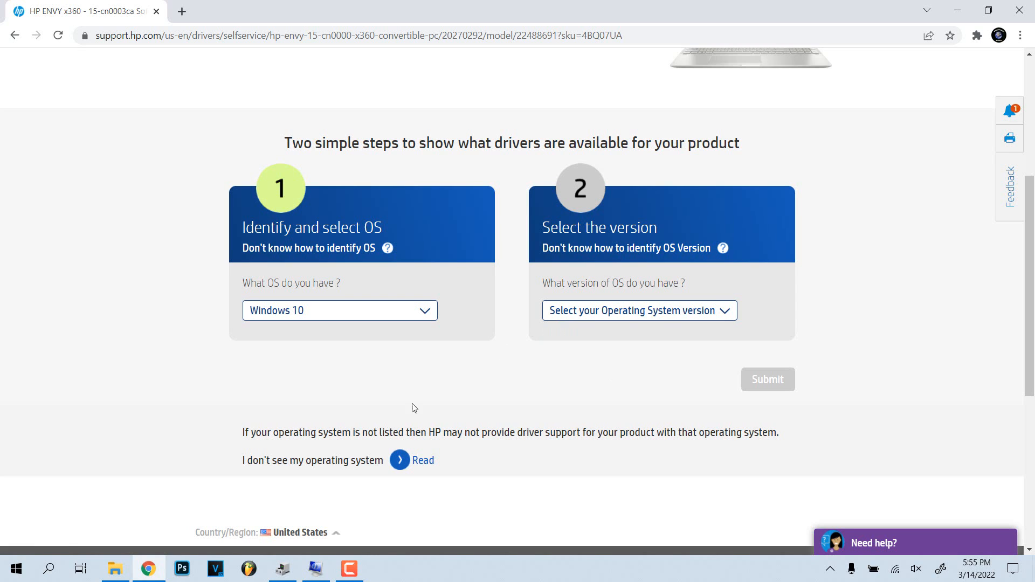
left_click(316, 569)
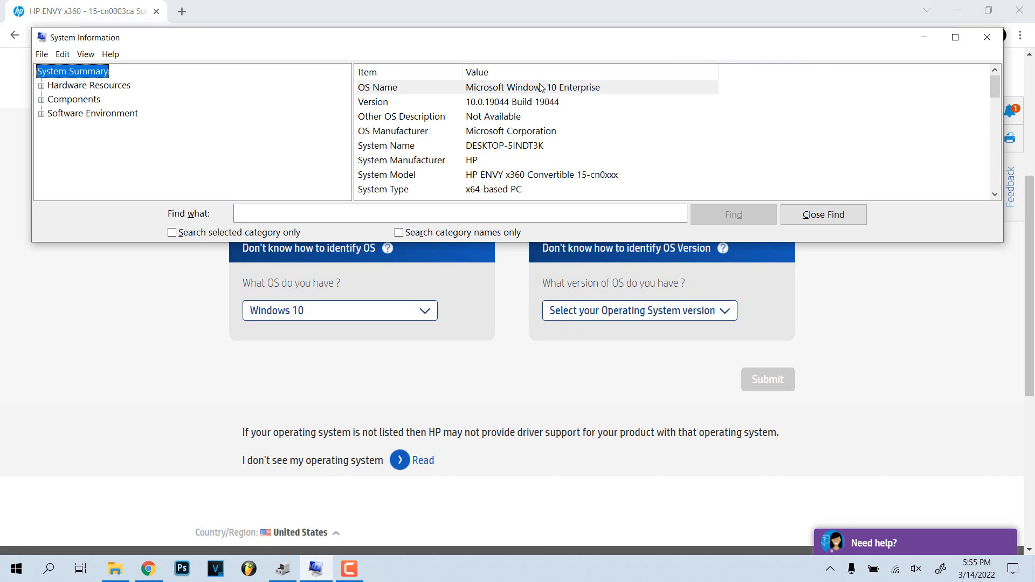
mouse_move(535, 111)
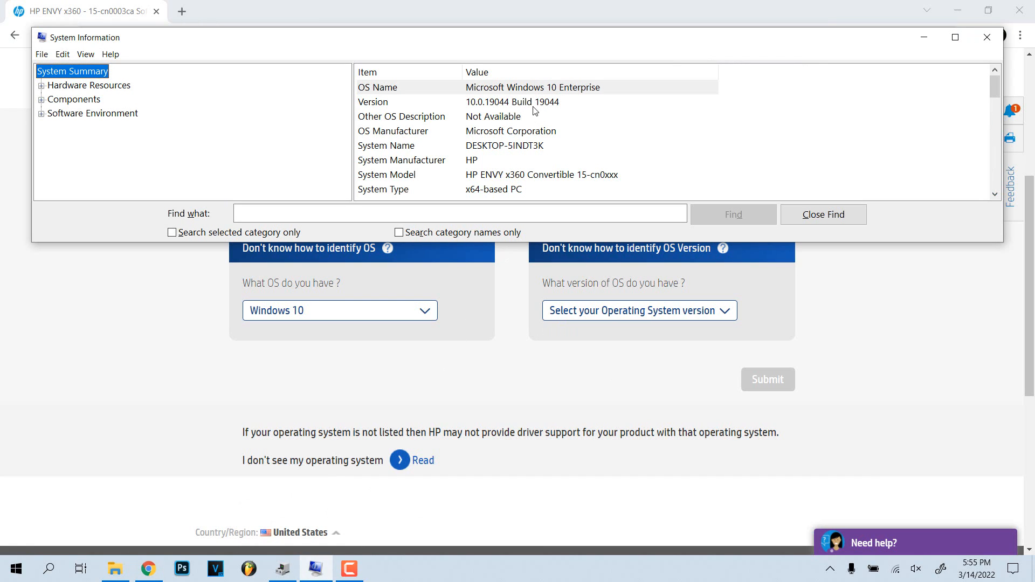
left_click(987, 36)
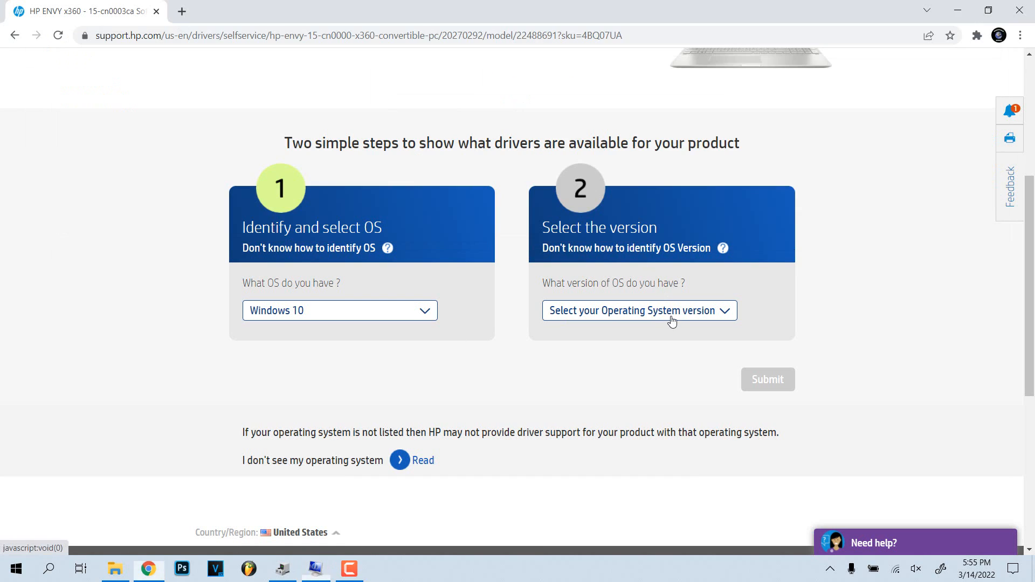
left_click(637, 311)
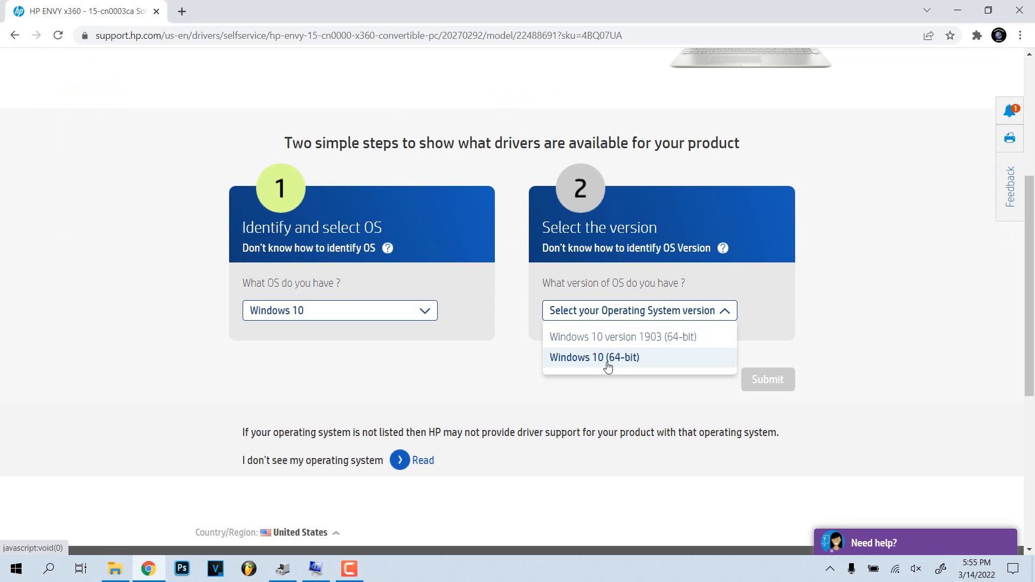
left_click(593, 357)
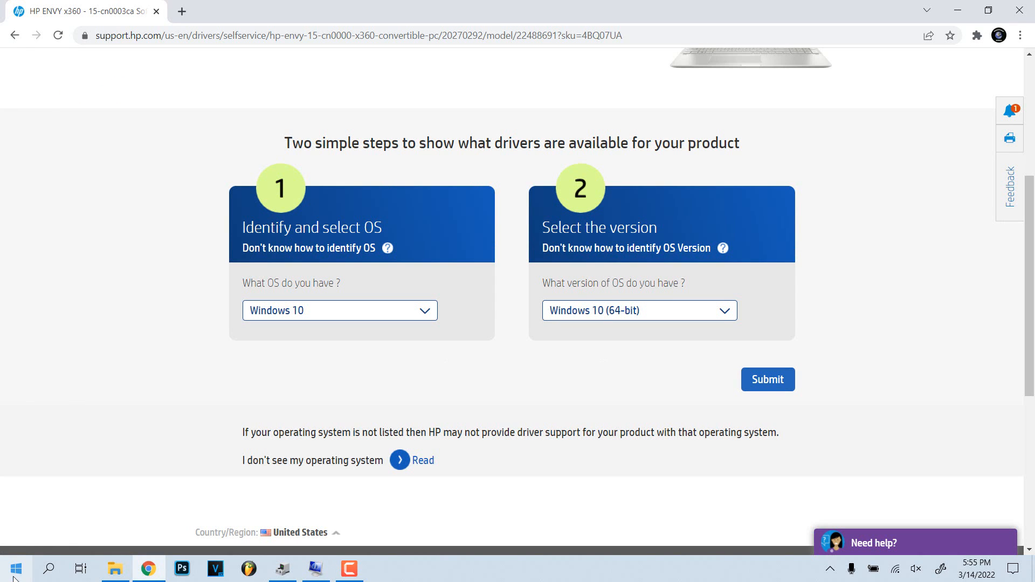
- Set the OS version to Windows 10 (64-bit) for the driver search
left_click(12, 569)
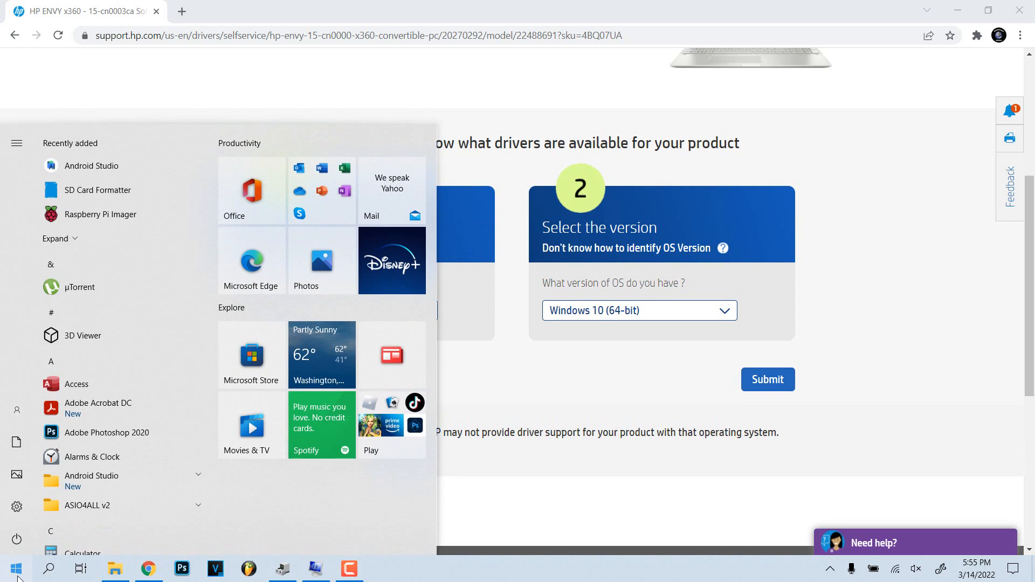
type("win")
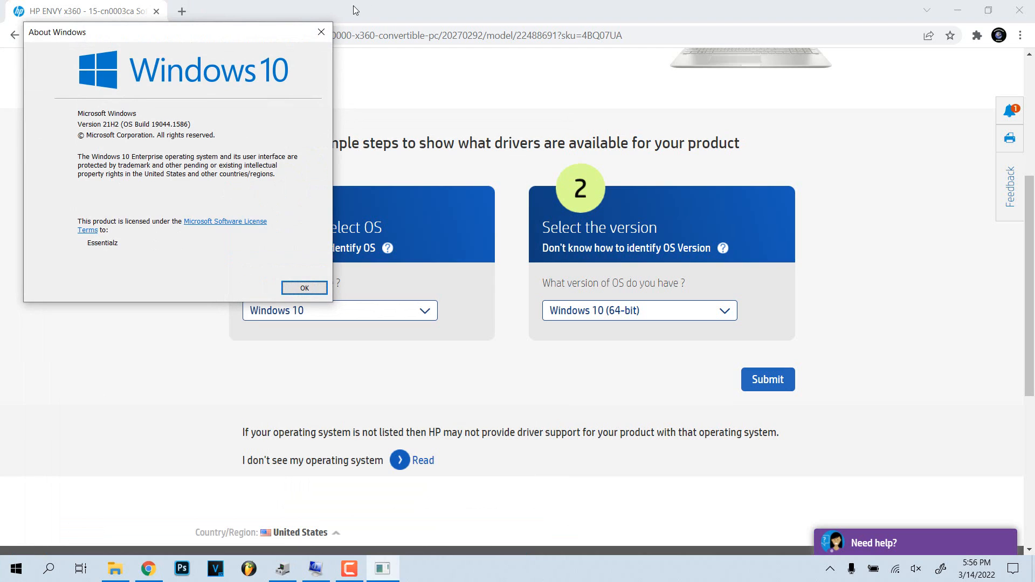
left_click(304, 288)
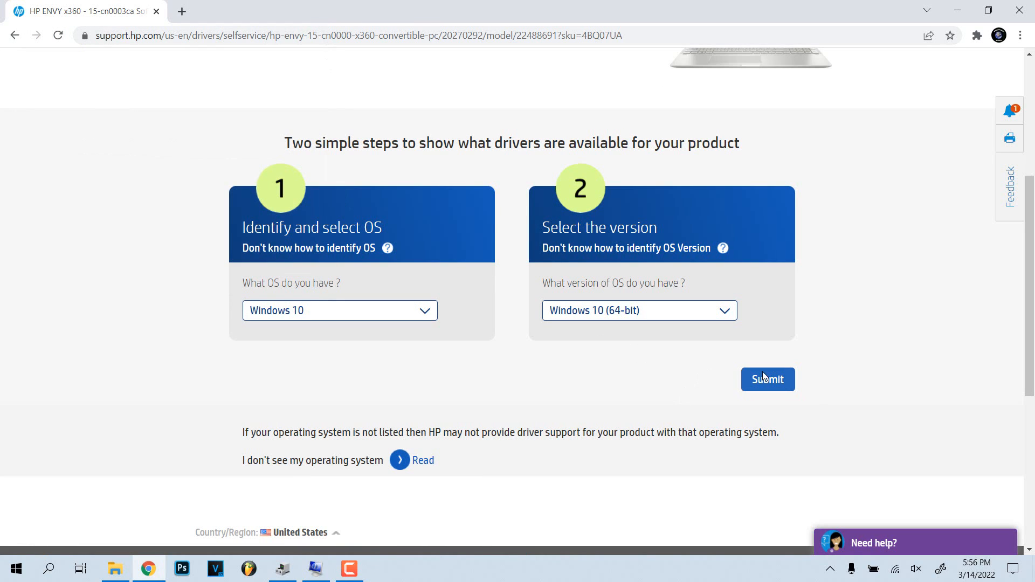
left_click(639, 311)
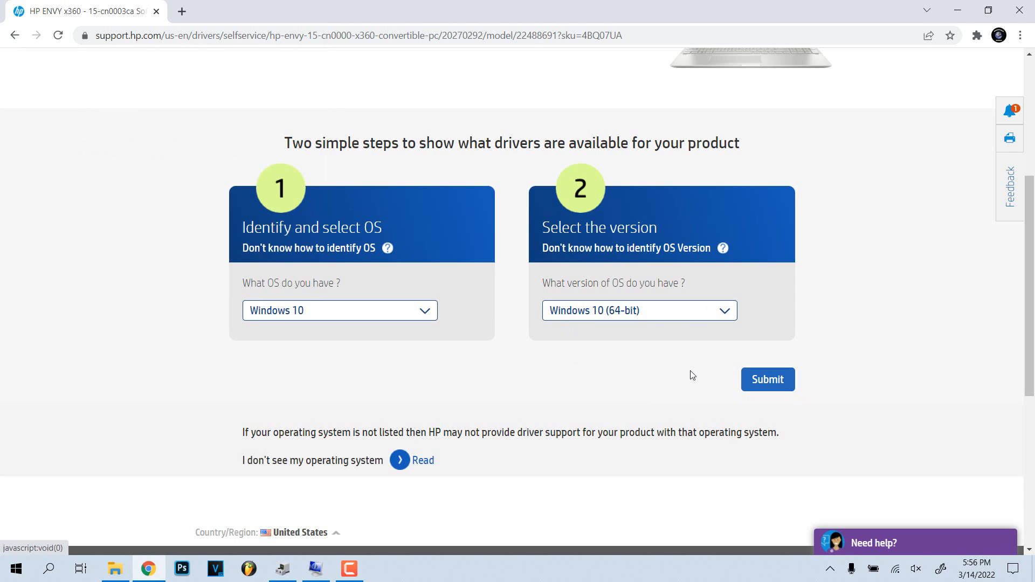
- List all Windows 10 (64-bit) drivers and expand the Driver-Storage (8) category
left_click(767, 379)
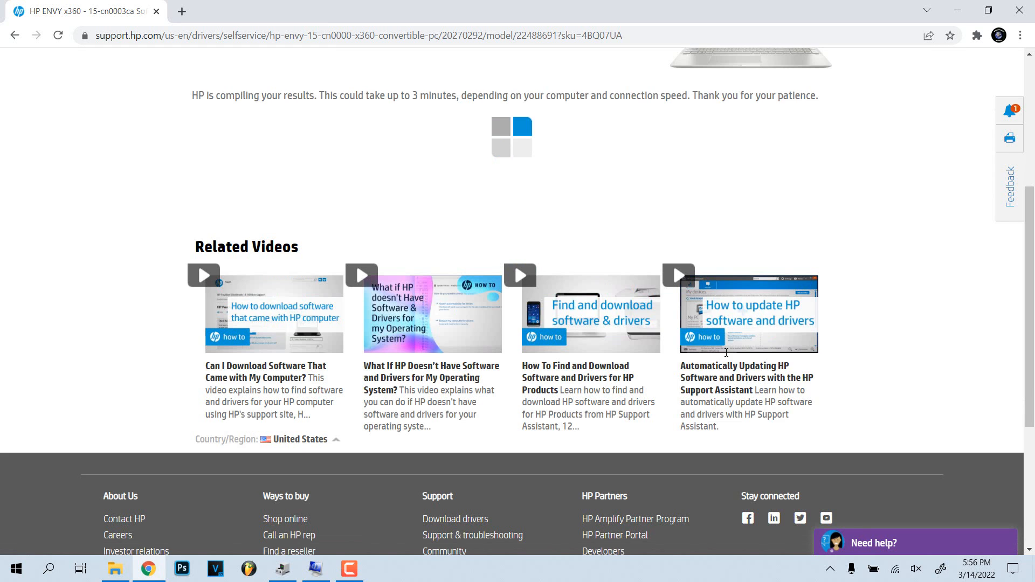
mouse_move(669, 321)
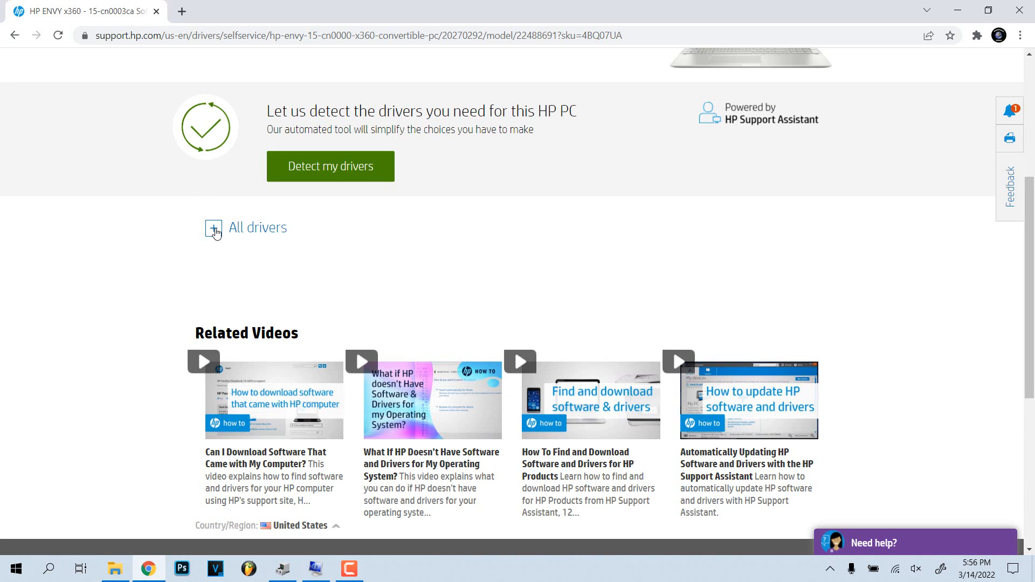
left_click(214, 227)
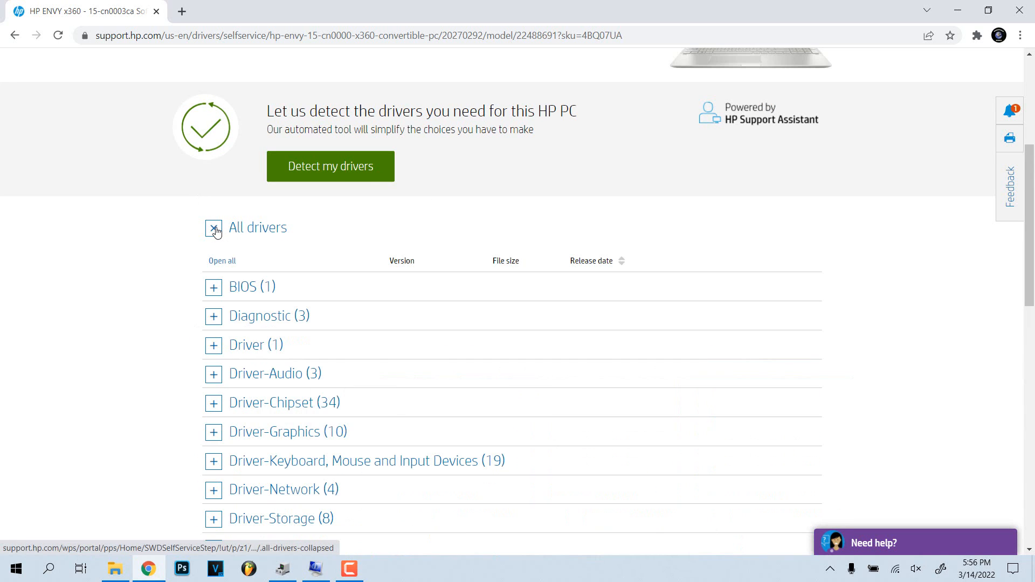
scroll("down", 3)
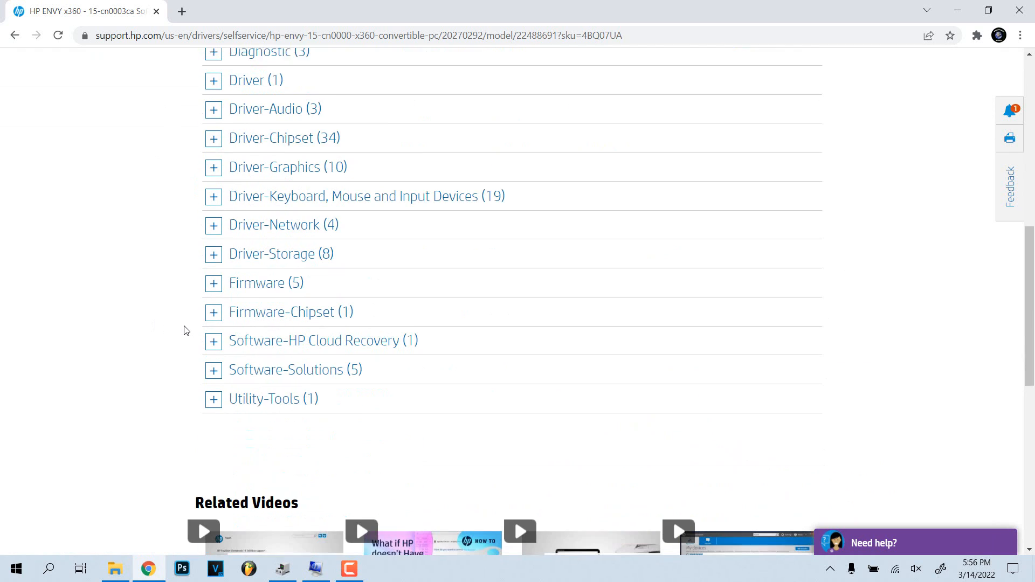
scroll("down", 3)
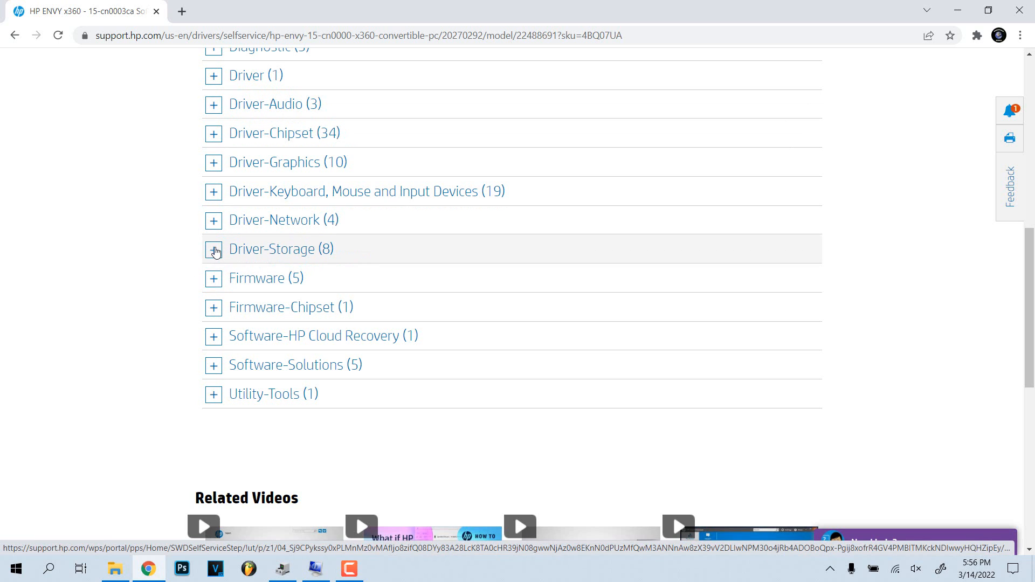
left_click(214, 253)
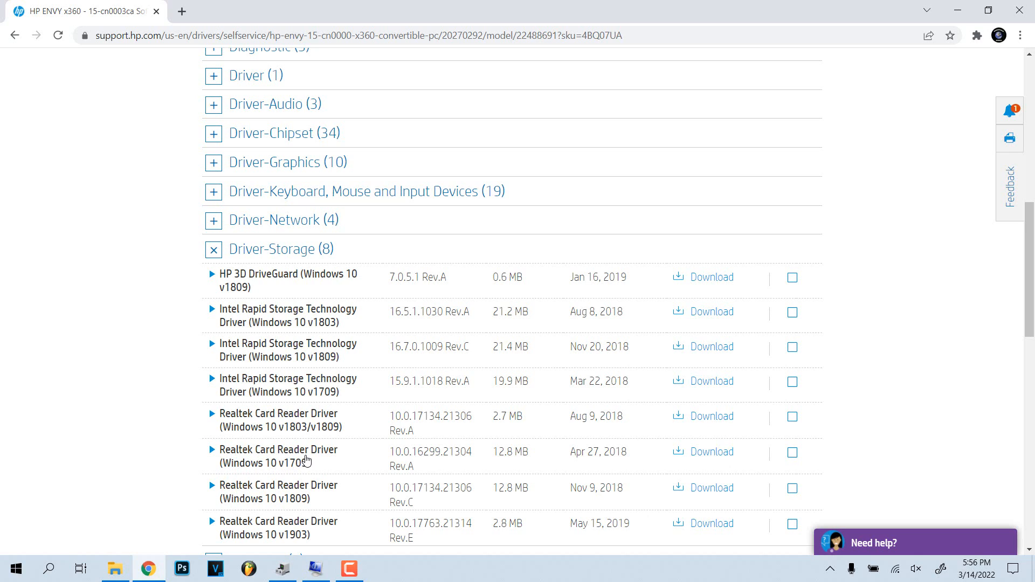
mouse_move(284, 420)
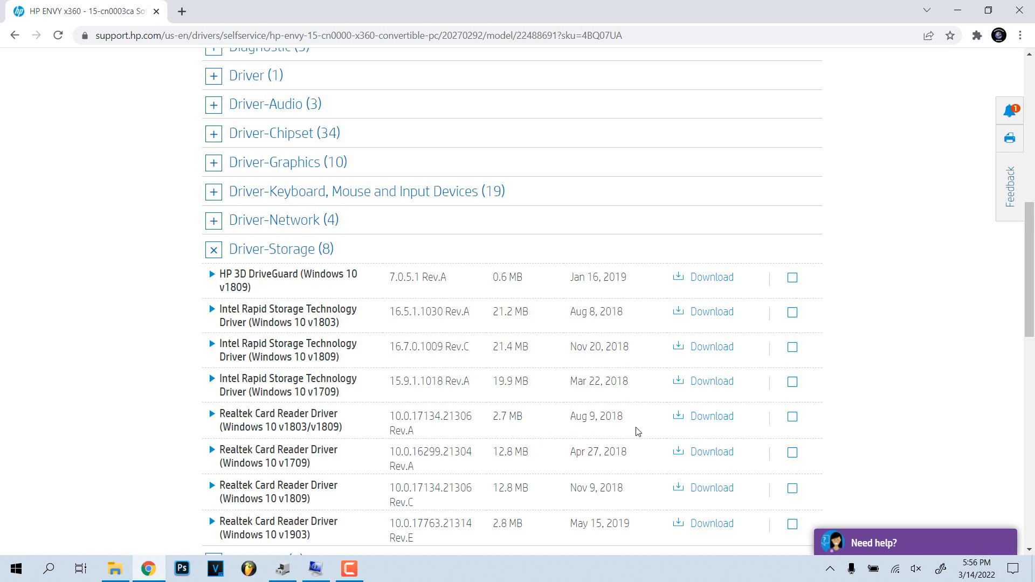
mouse_move(692, 426)
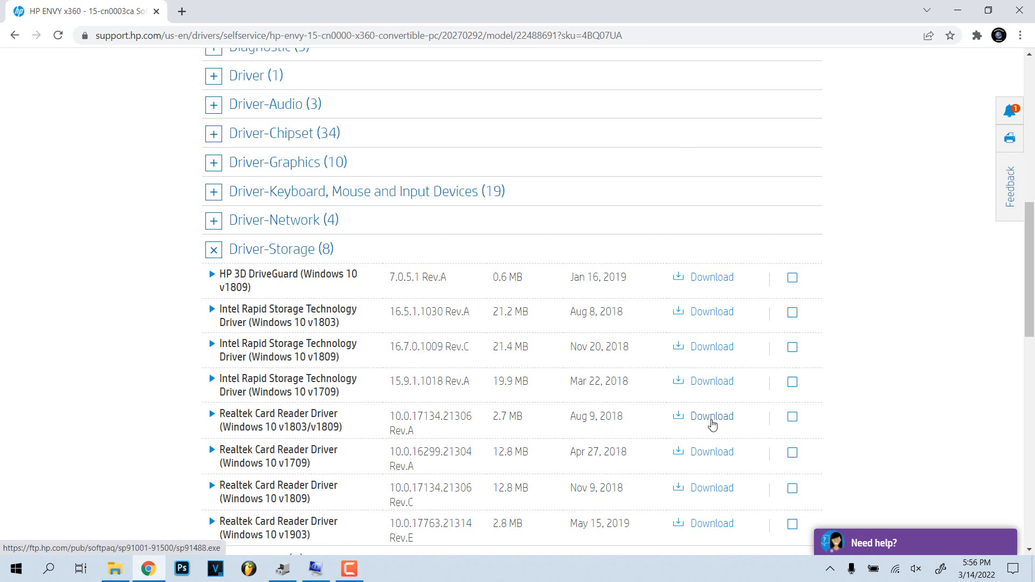
- Download the Realtek Card Reader Driver v1803/v1809 via HP Download and Install Assistant and start its installer
left_click(712, 417)
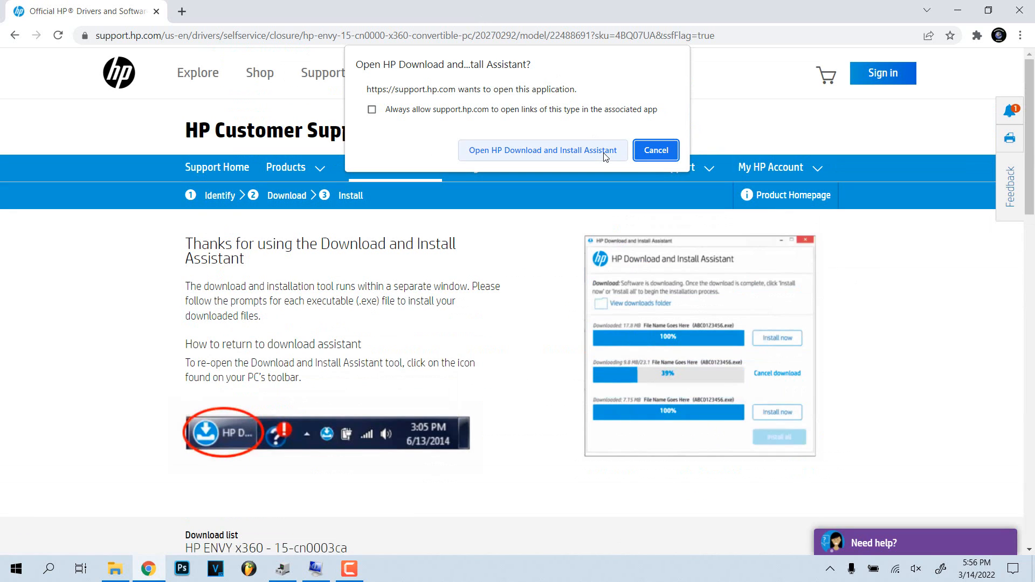
left_click(542, 150)
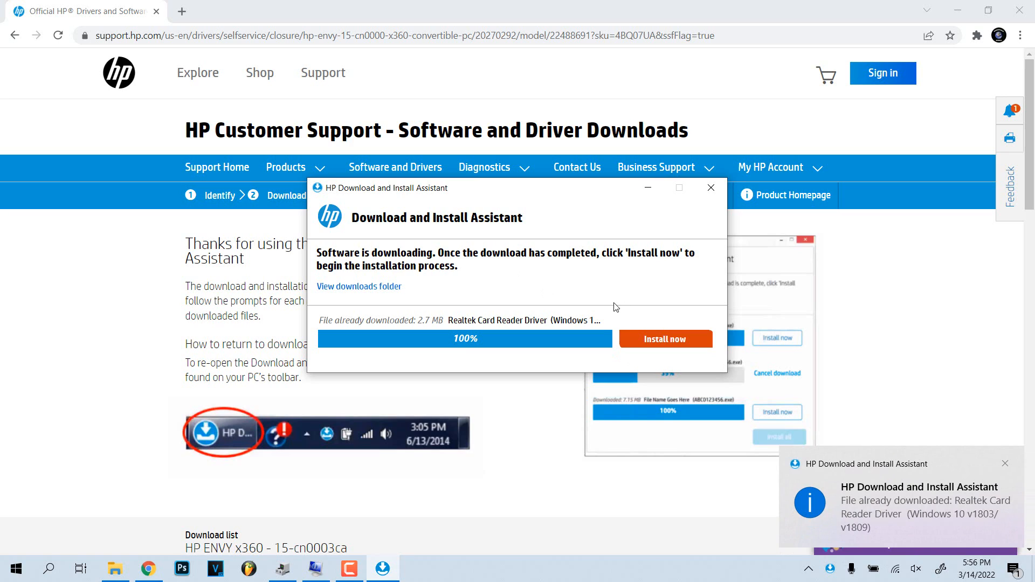
mouse_move(568, 376)
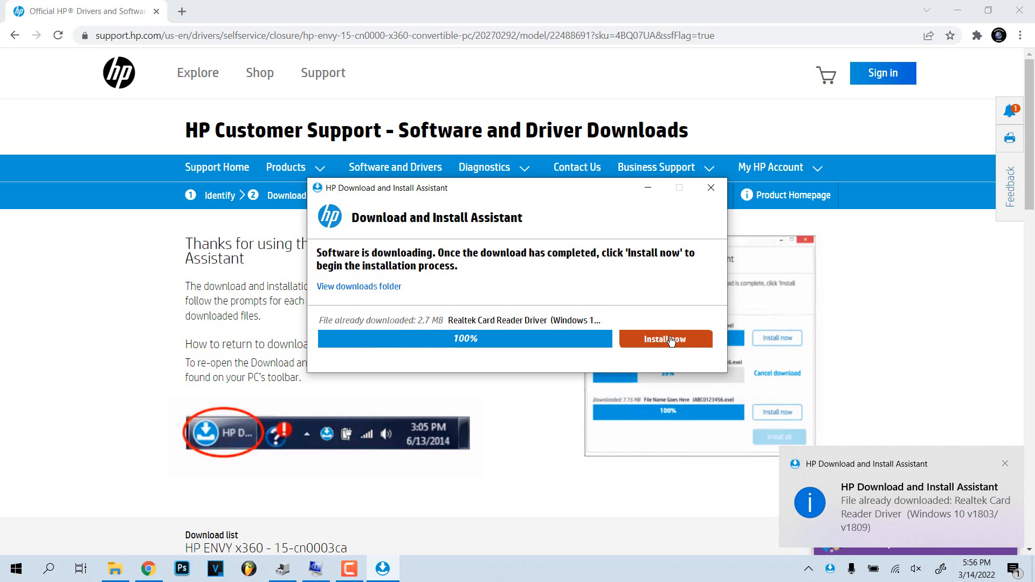
left_click(666, 339)
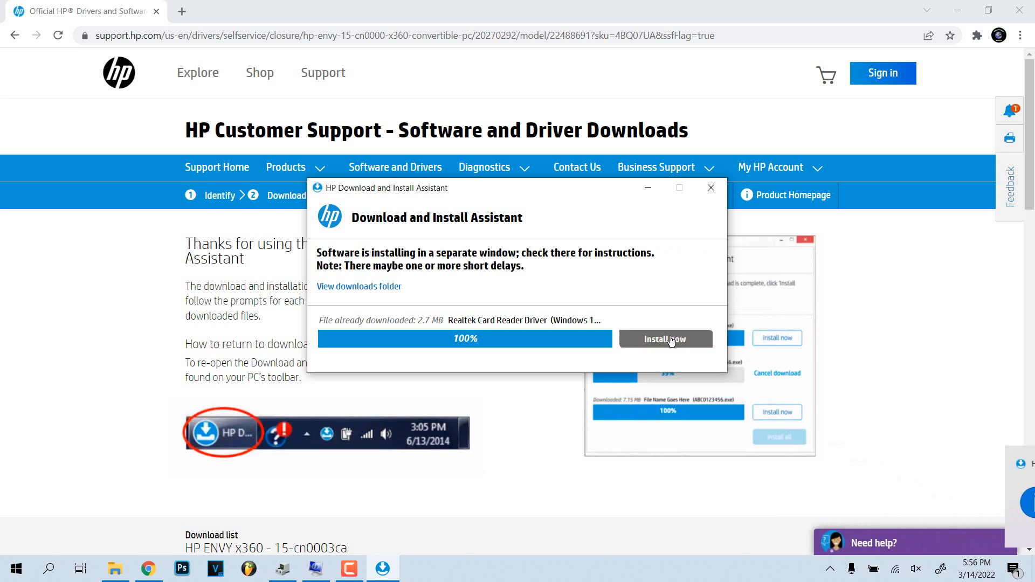
left_click(665, 339)
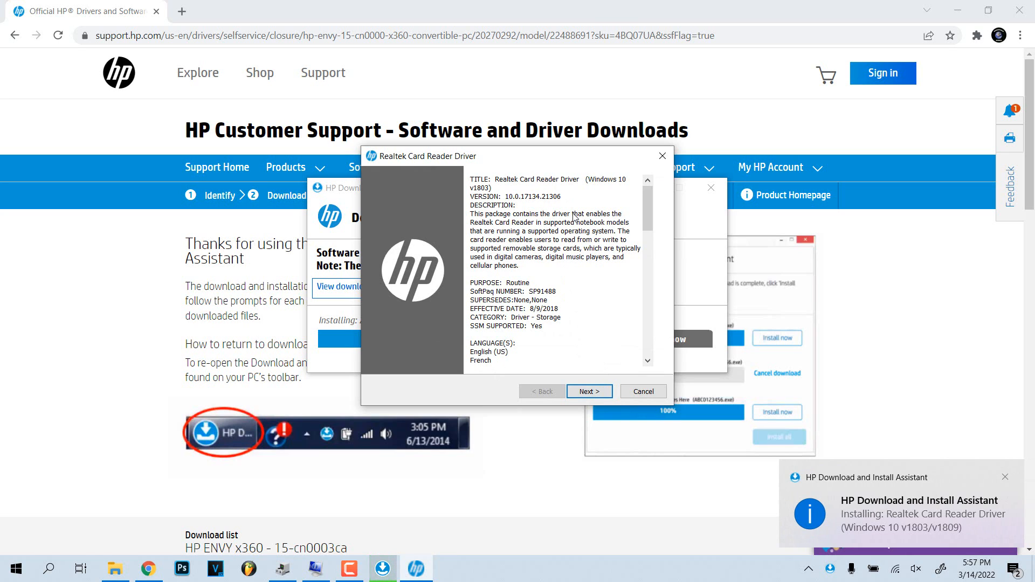
- Accept the license and install the Realtek driver to the default C:\SWSetup\SP91488 folder
scroll("down", 3)
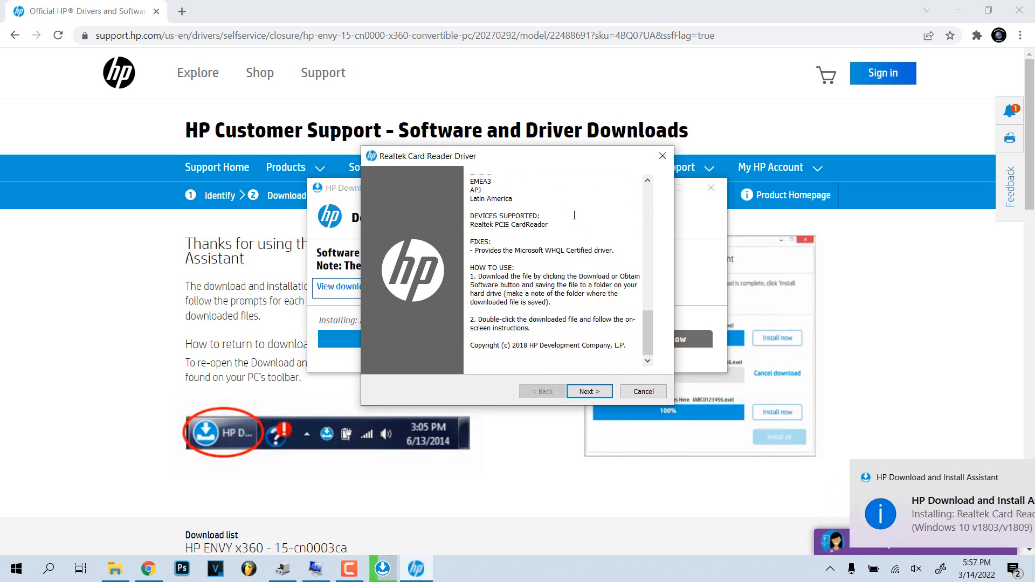
left_click(588, 391)
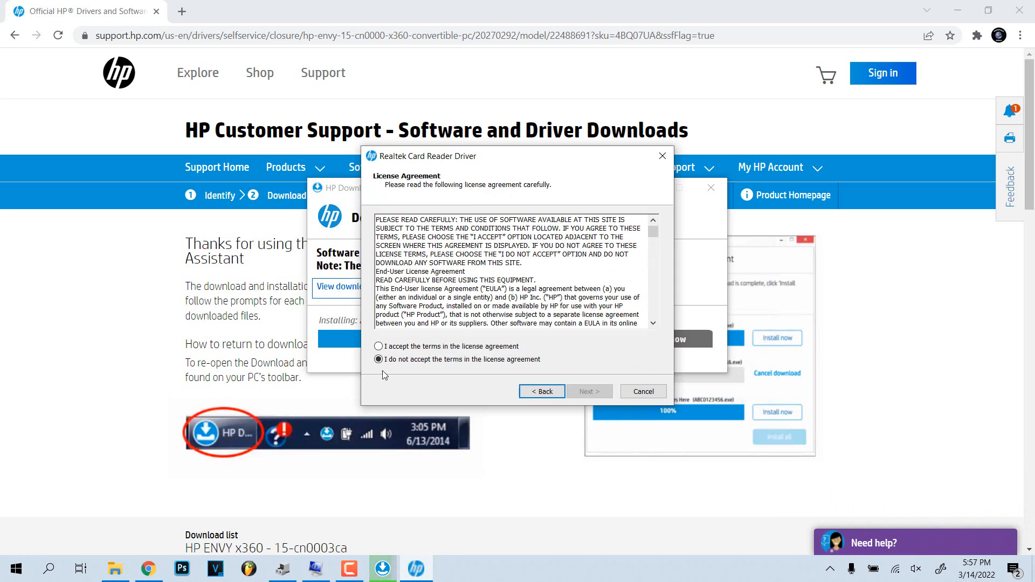
left_click(379, 346)
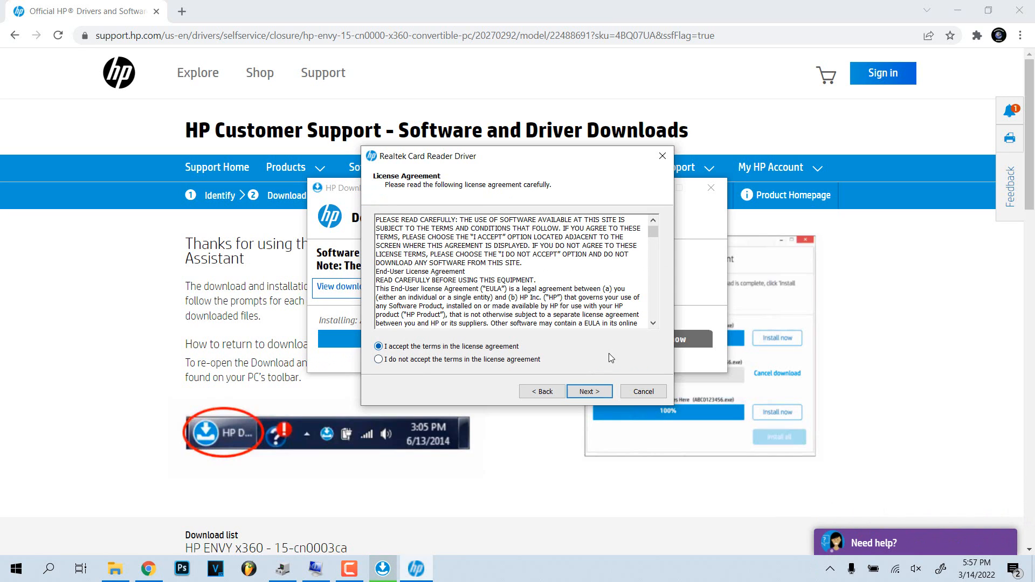
left_click(589, 392)
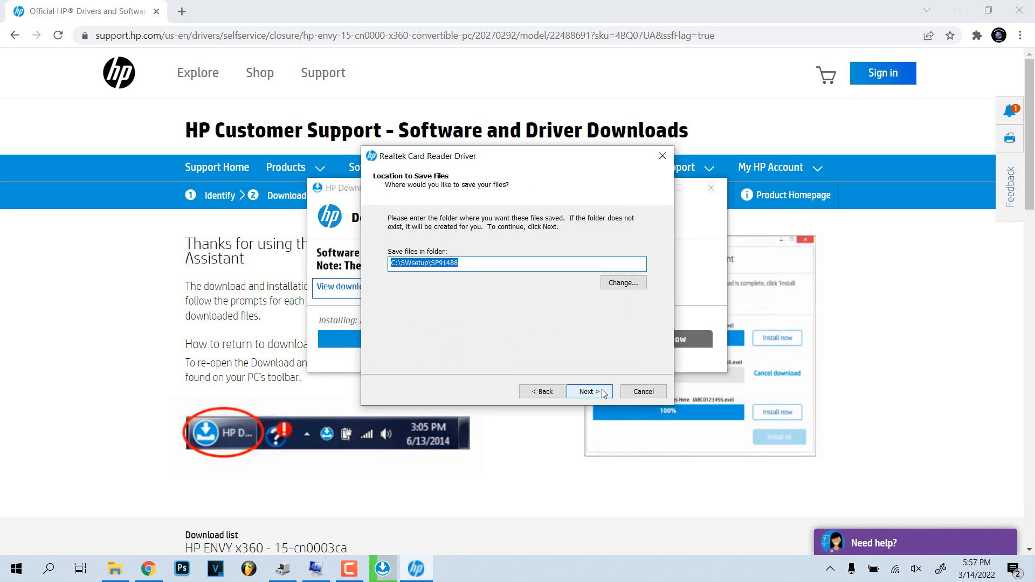
left_click(588, 392)
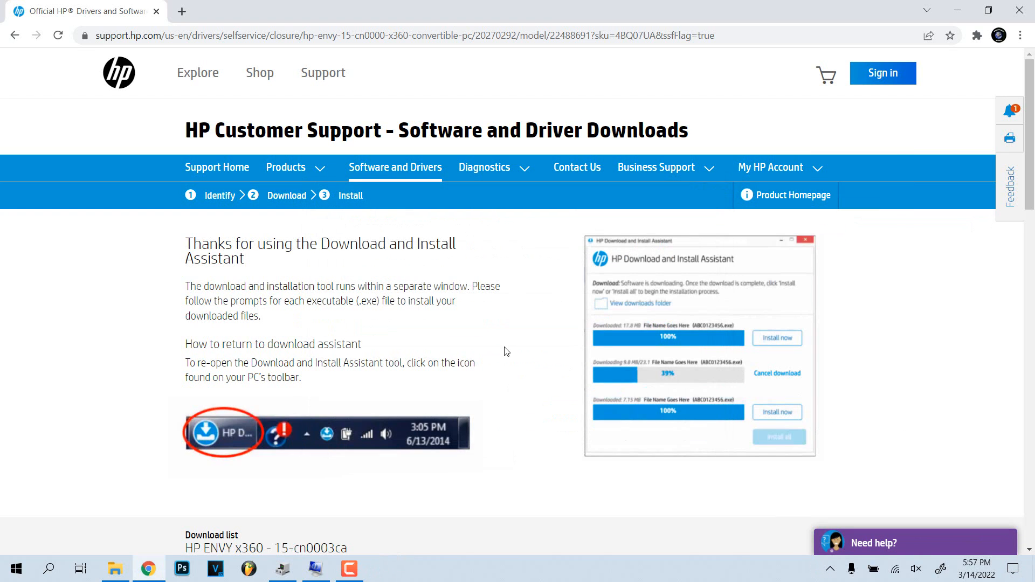
mouse_move(485, 334)
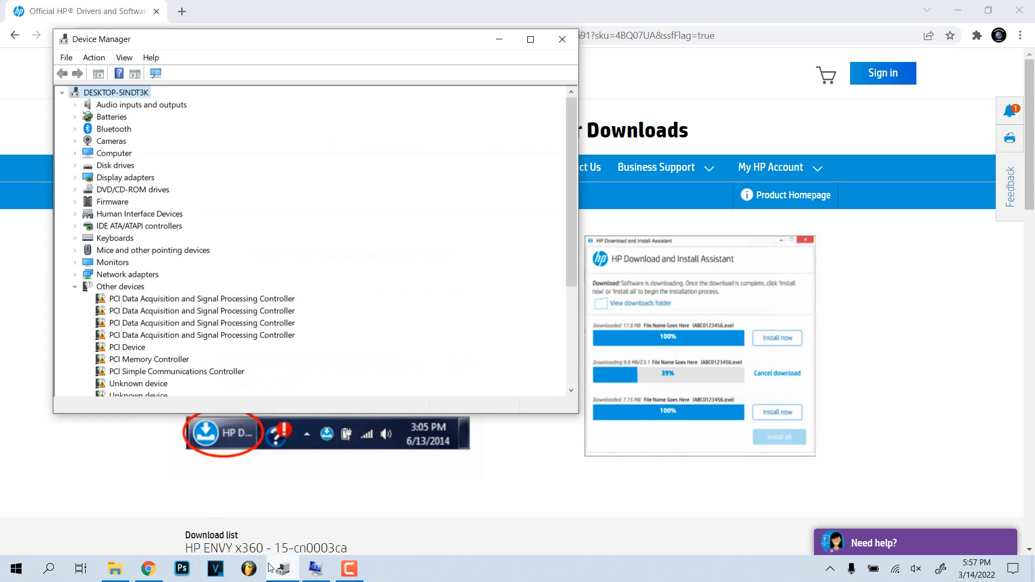
mouse_move(108, 224)
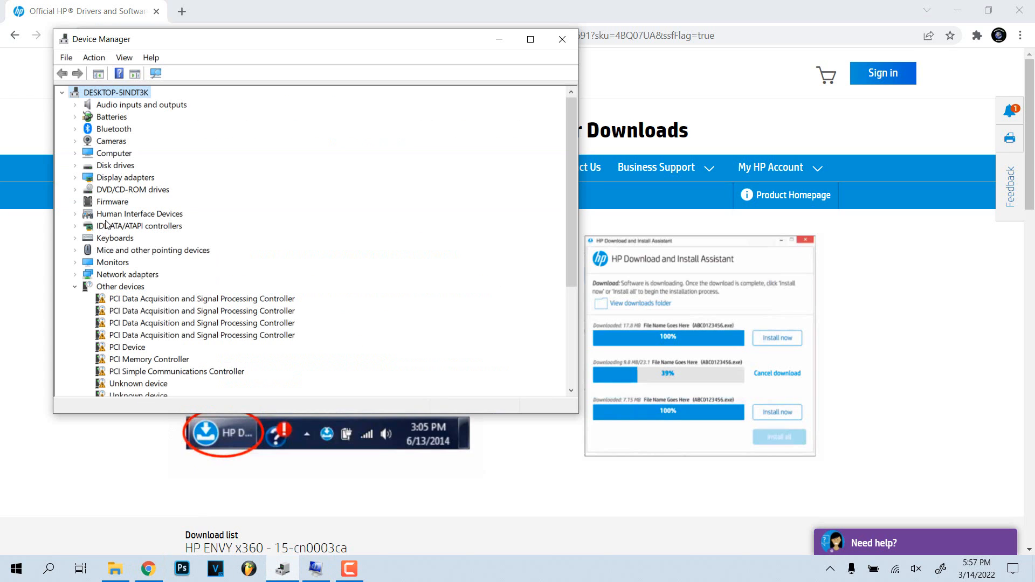
mouse_move(131, 252)
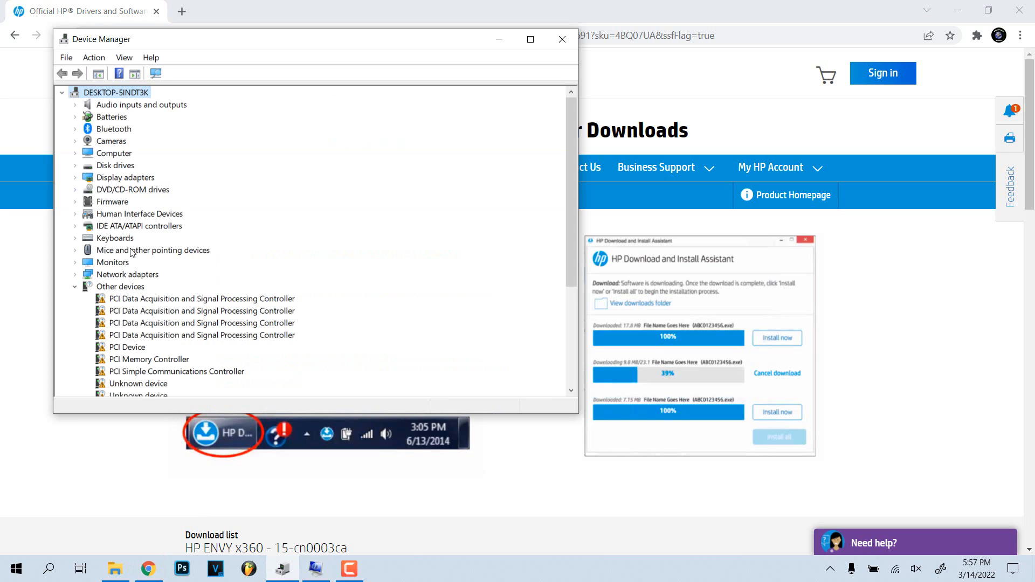
- Expand Other devices in Device Manager to inspect the devices with warning icons
left_click(128, 274)
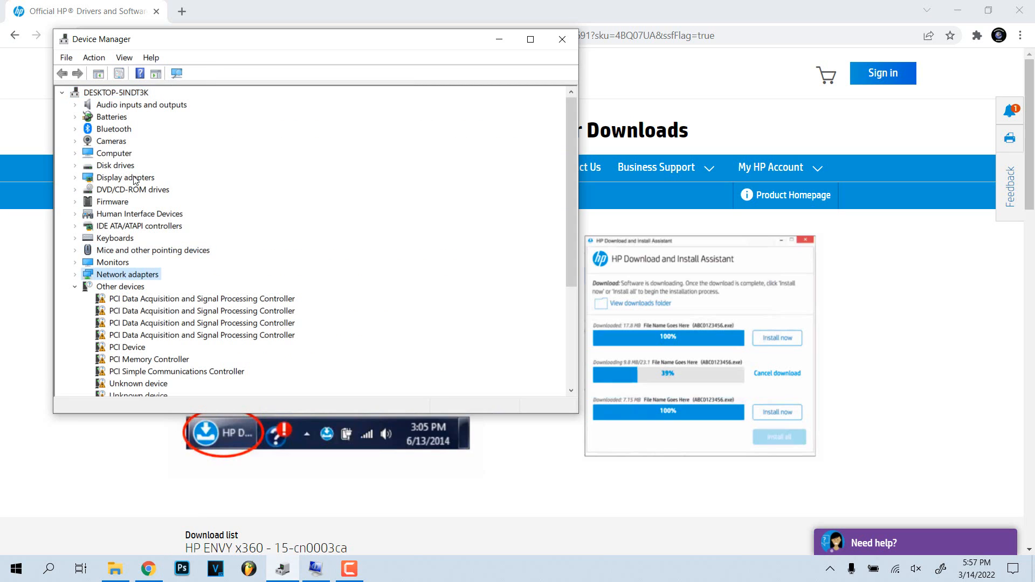
mouse_move(553, 39)
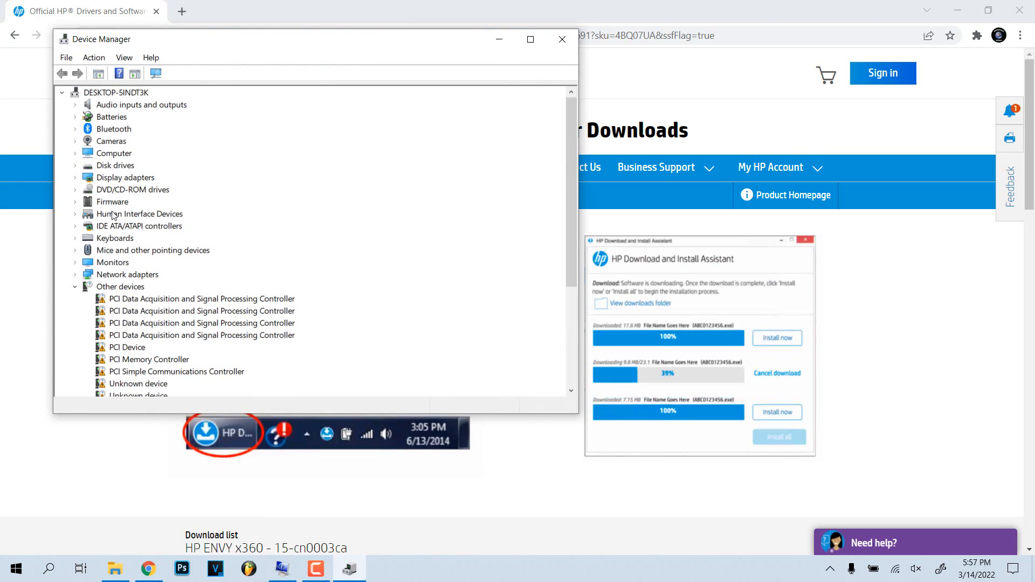
left_click(74, 214)
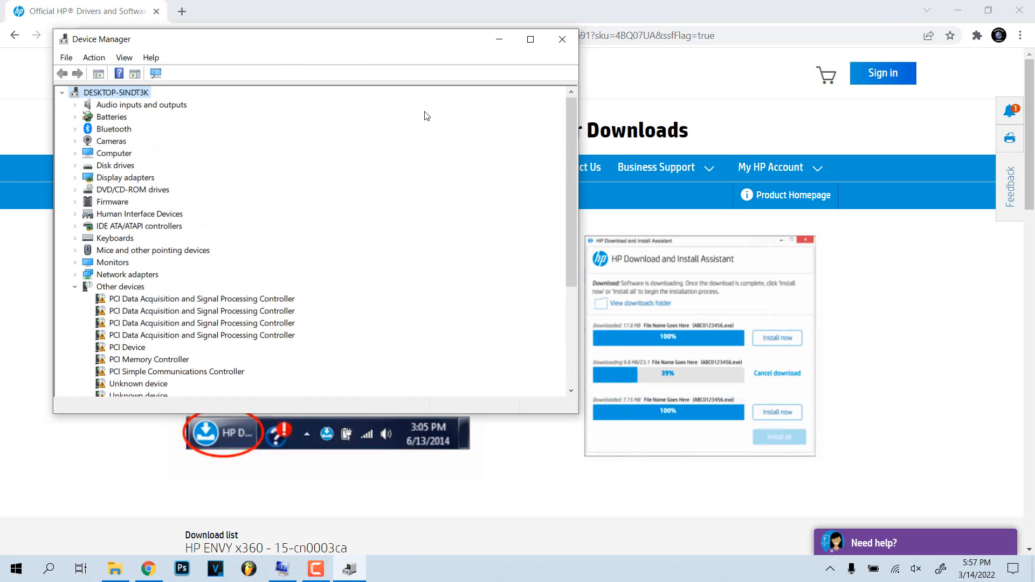
mouse_move(428, 123)
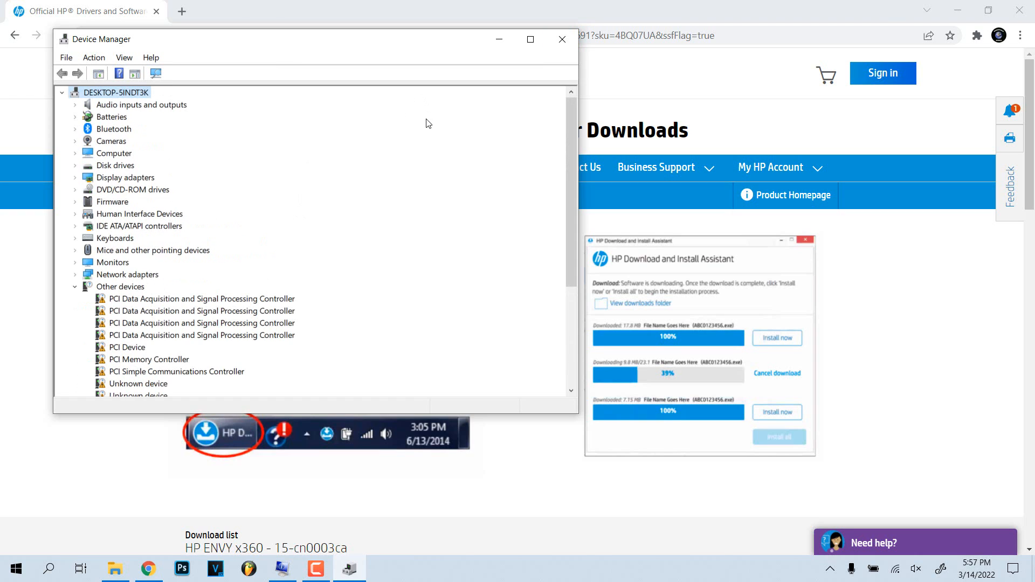
mouse_move(410, 126)
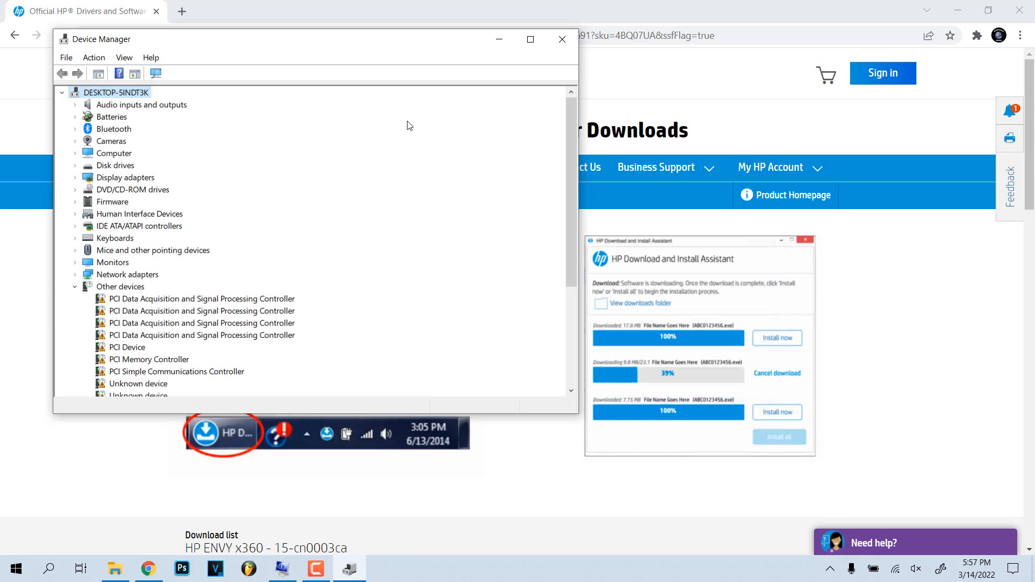
mouse_move(395, 134)
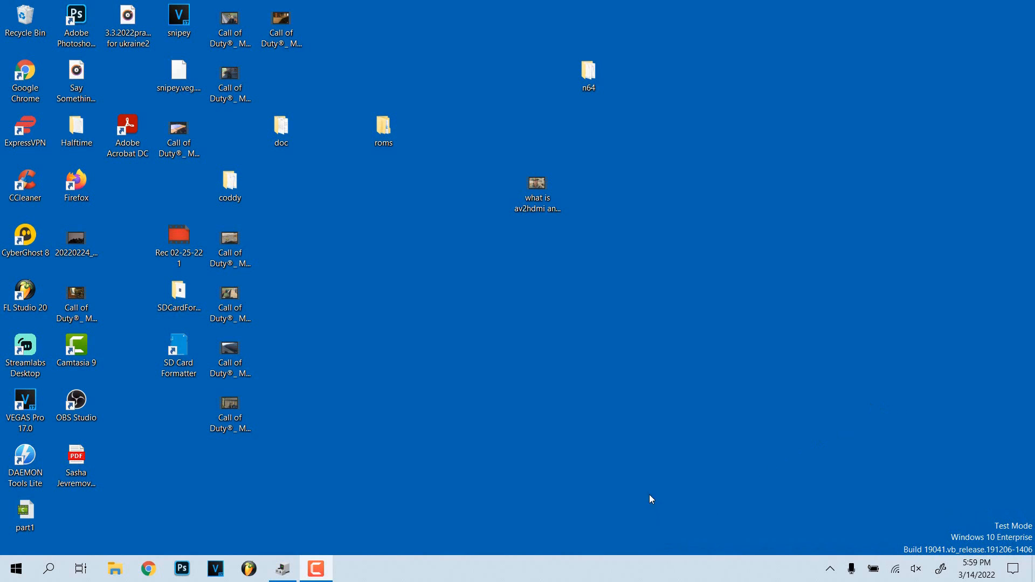
- Launch Device Manager and select Realtek PCIE CardReader under Memory technology devices
left_click(14, 569)
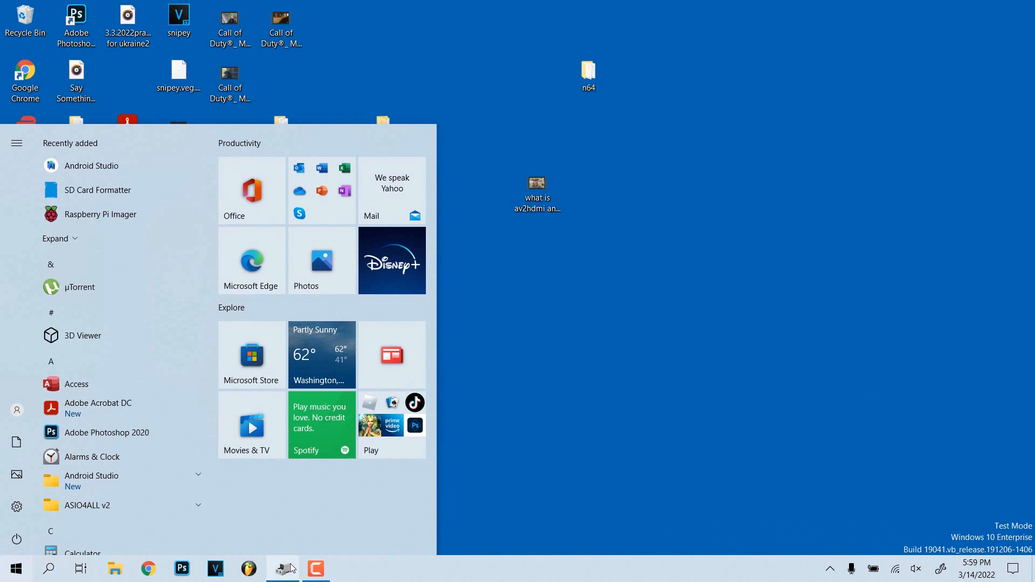
left_click(282, 568)
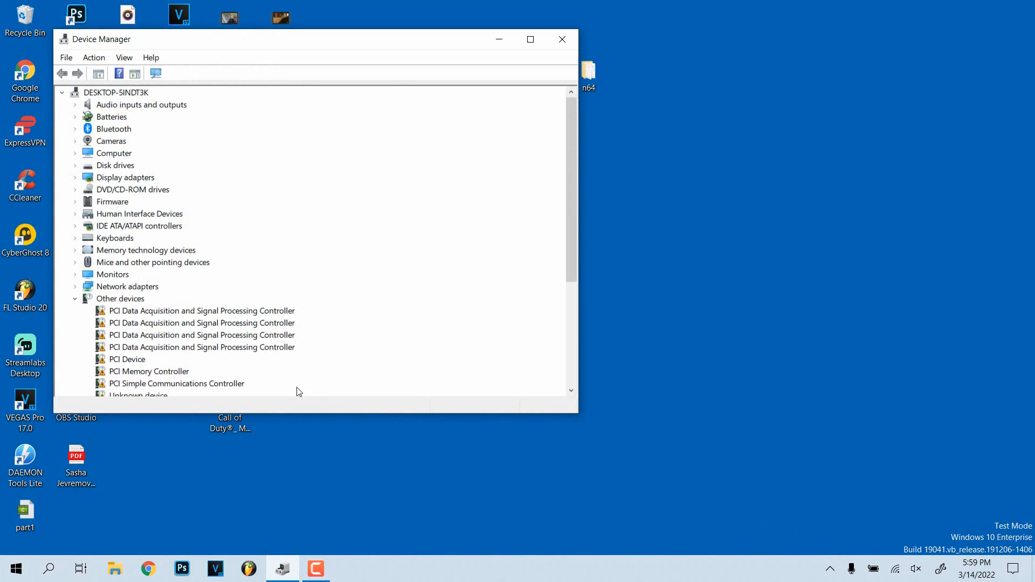
mouse_move(113, 255)
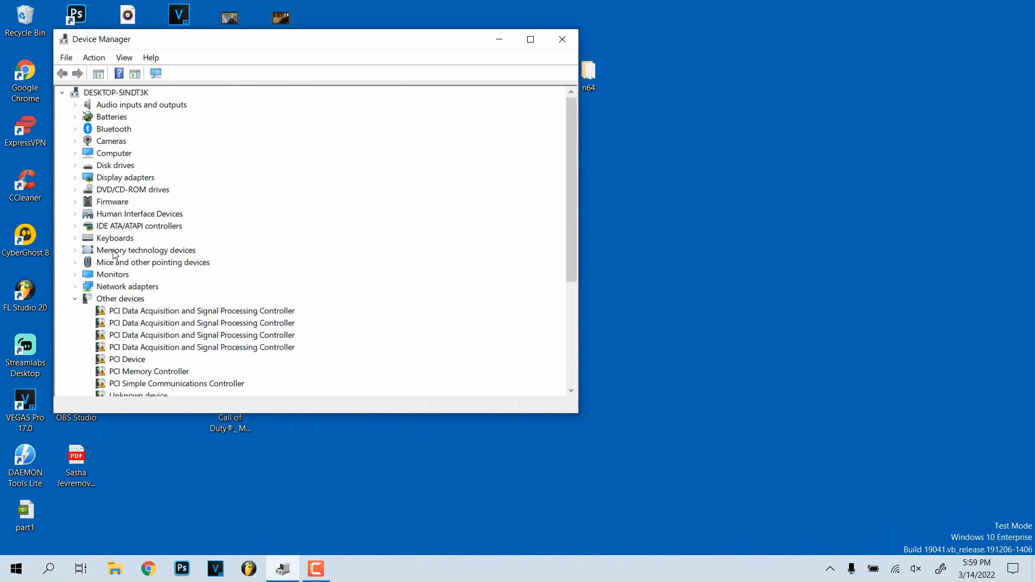
left_click(75, 250)
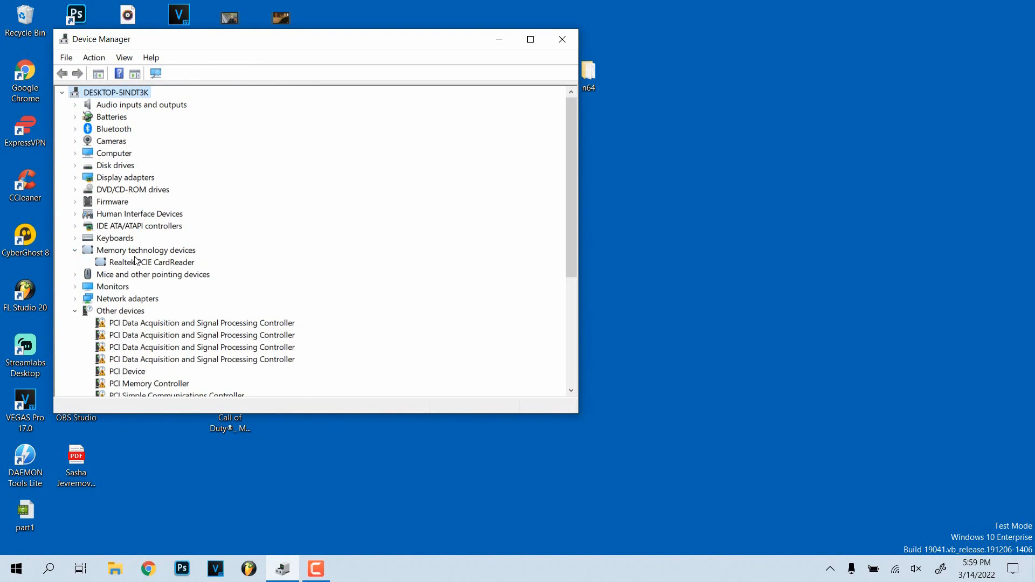
left_click(151, 262)
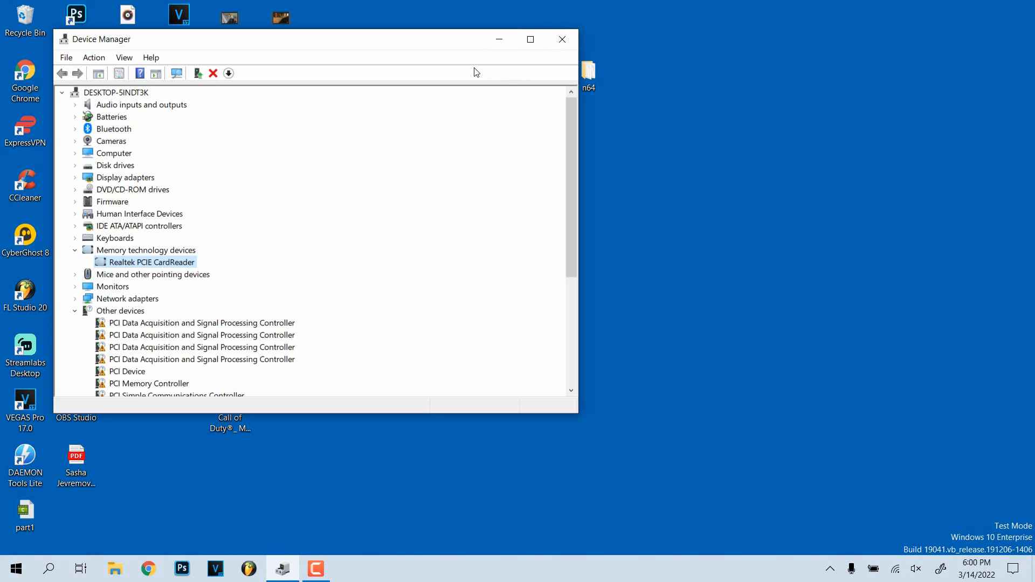
mouse_move(528, 154)
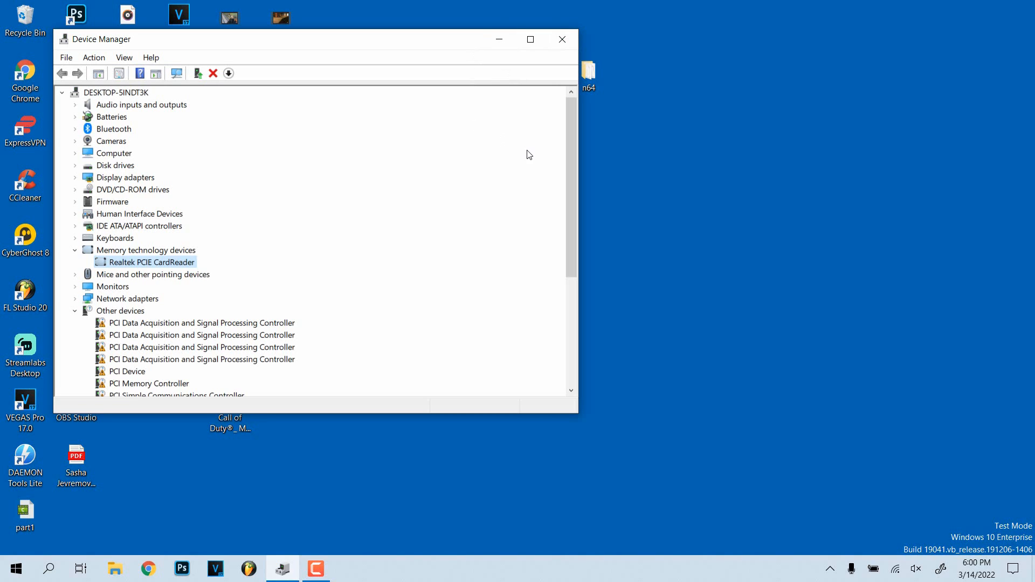
mouse_move(532, 148)
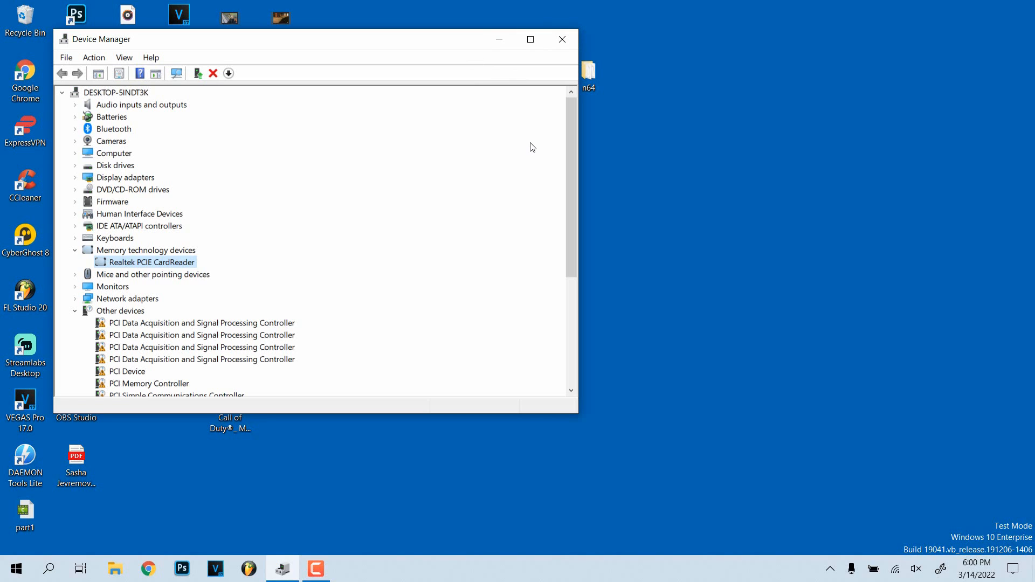
mouse_move(463, 64)
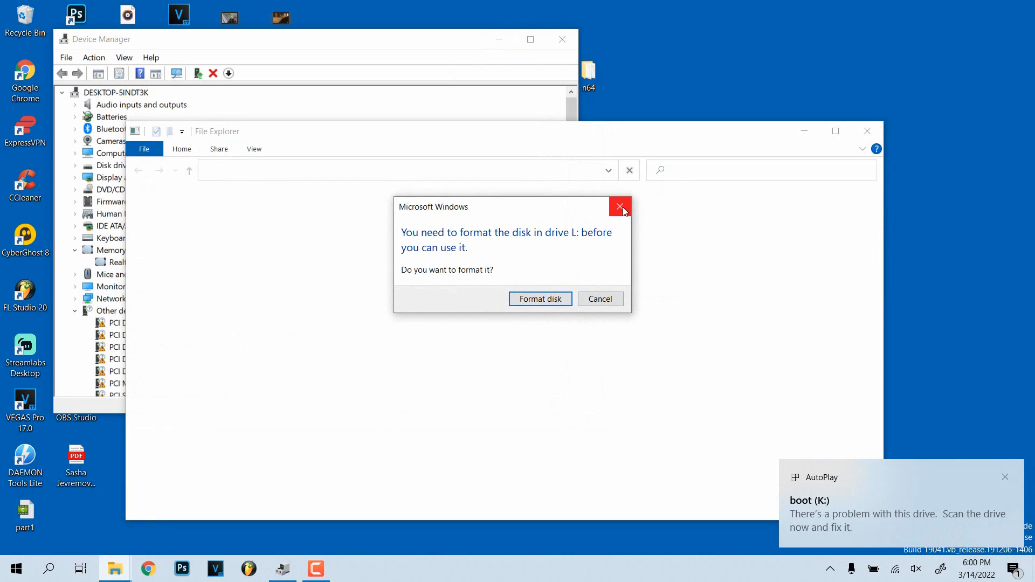
- Dismiss the format prompt for drive L:, try the boot (K:) card, and show all This PC drives
left_click(619, 207)
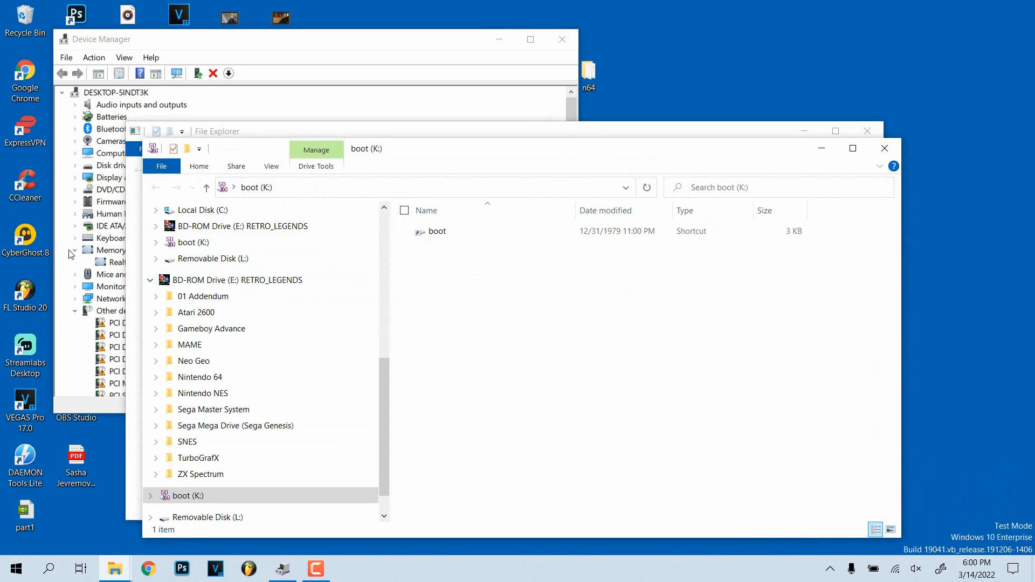
left_click(197, 313)
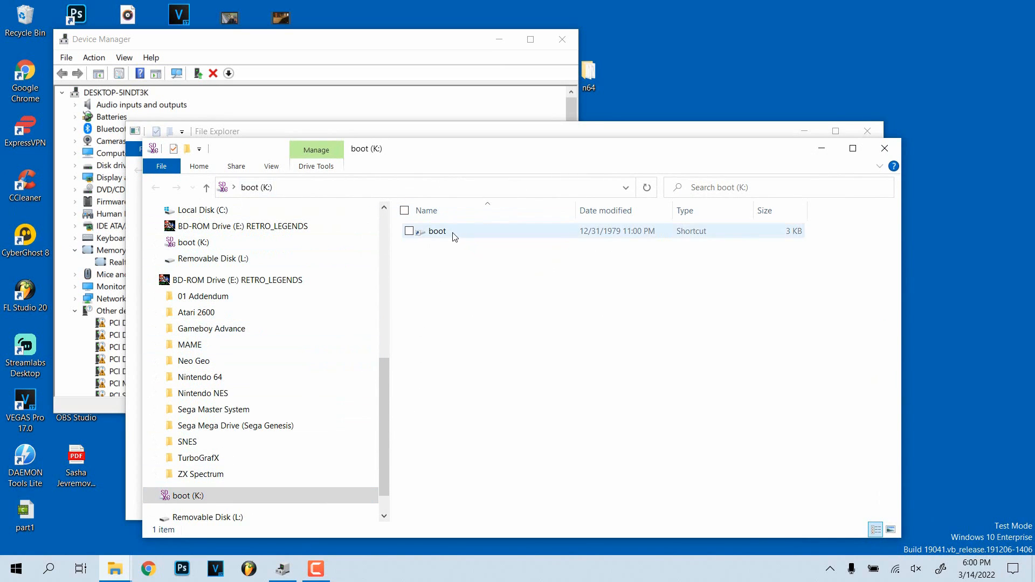
double_click(437, 231)
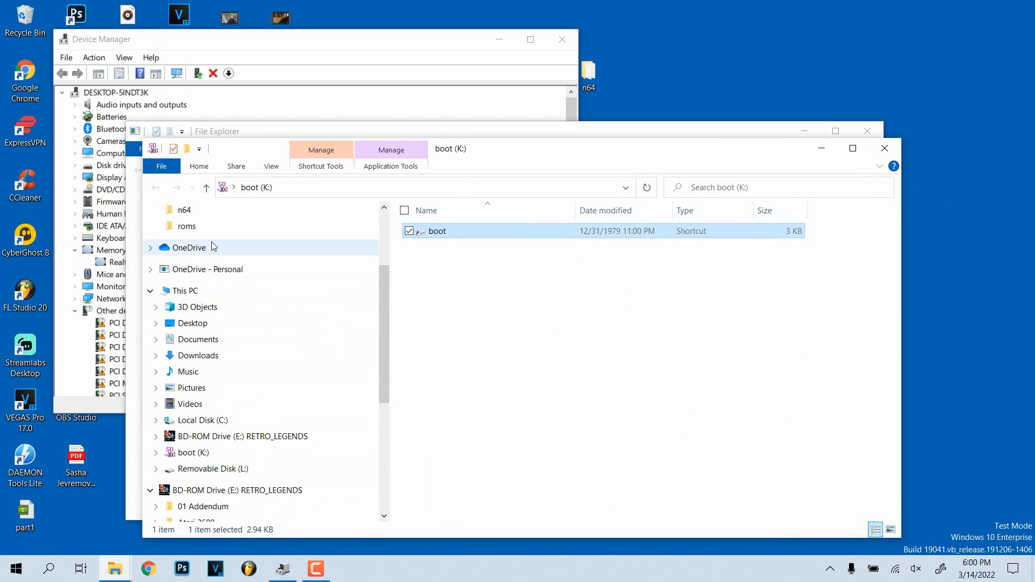
left_click(185, 290)
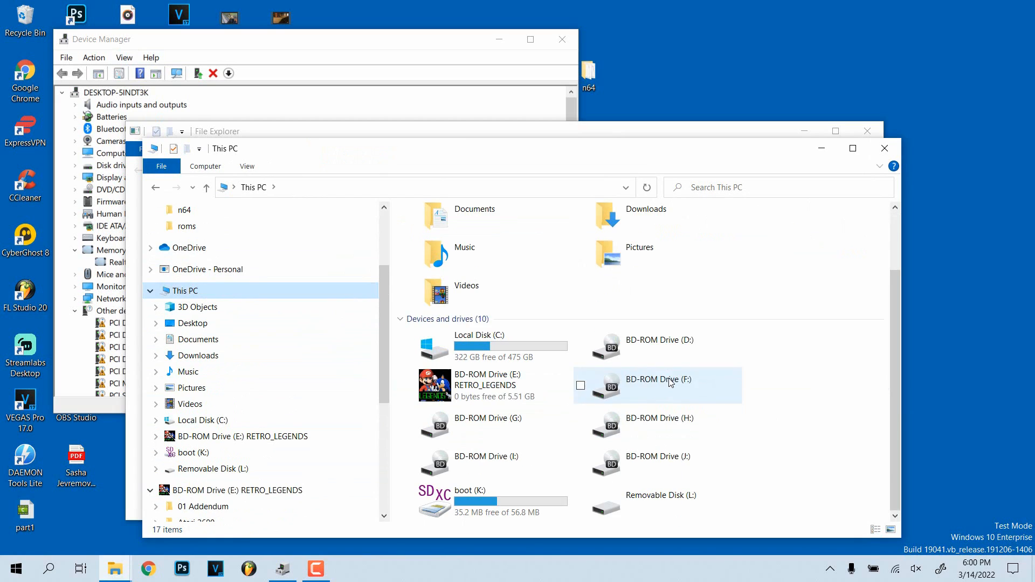
mouse_move(433, 507)
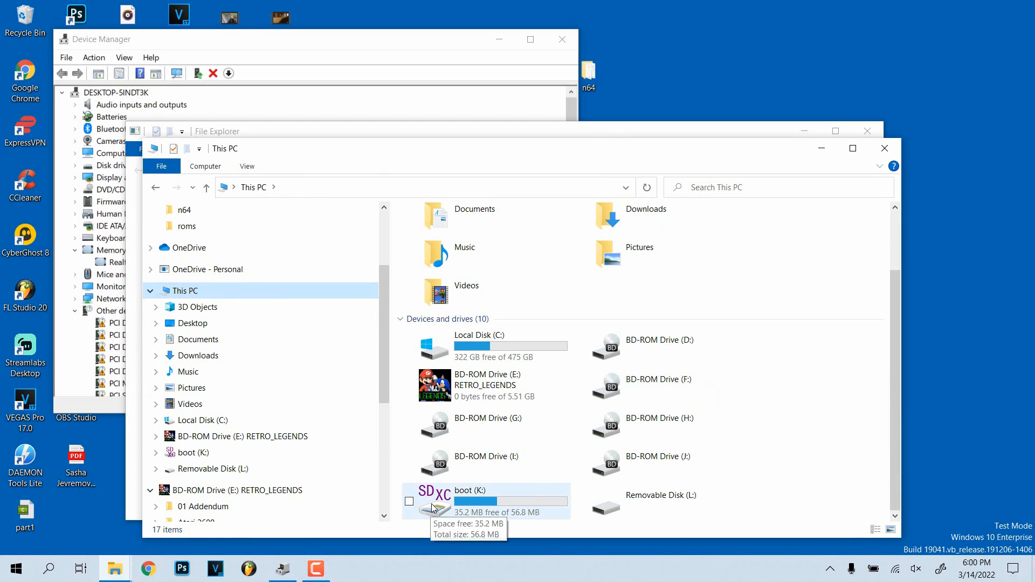
mouse_move(398, 534)
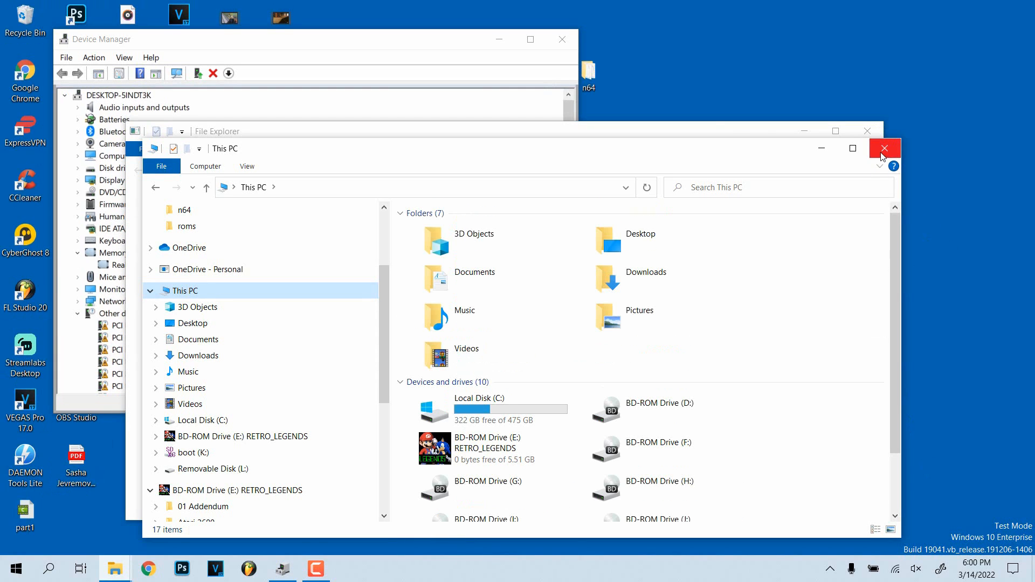
- Close File Explorer, leaving Realtek PCIE CardReader visible under Memory technology devices
left_click(213, 469)
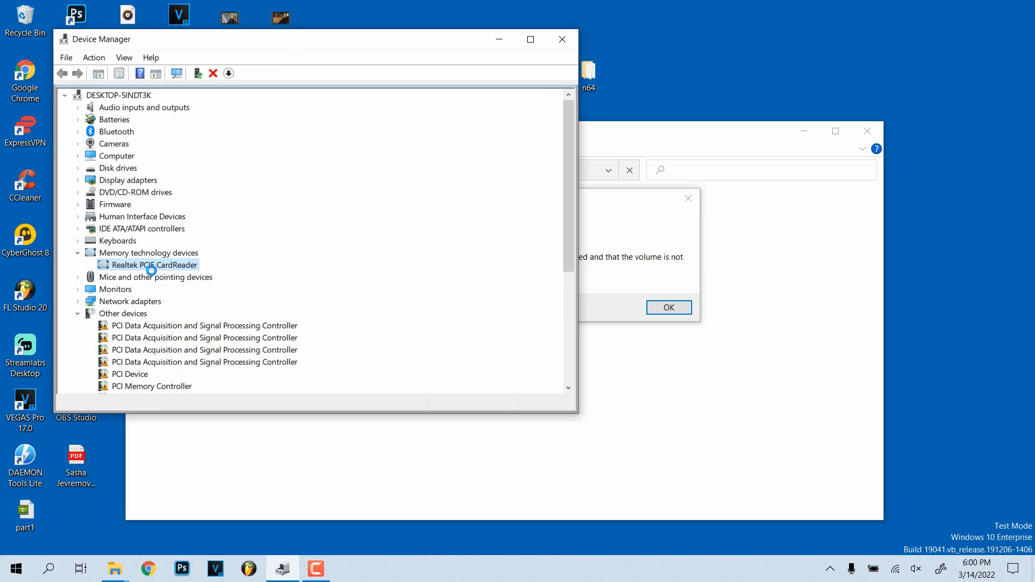
mouse_move(178, 256)
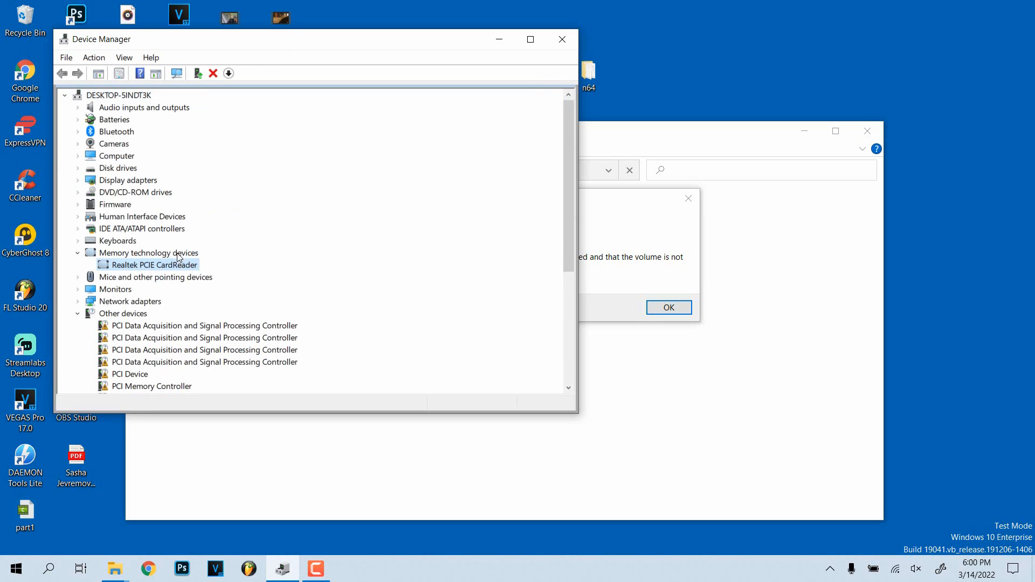
mouse_move(174, 261)
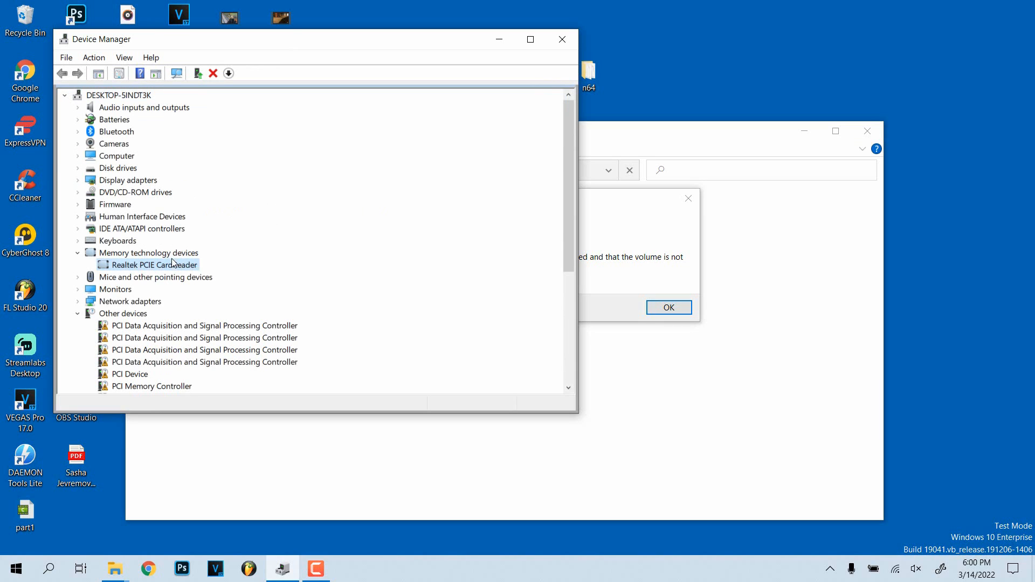
mouse_move(169, 258)
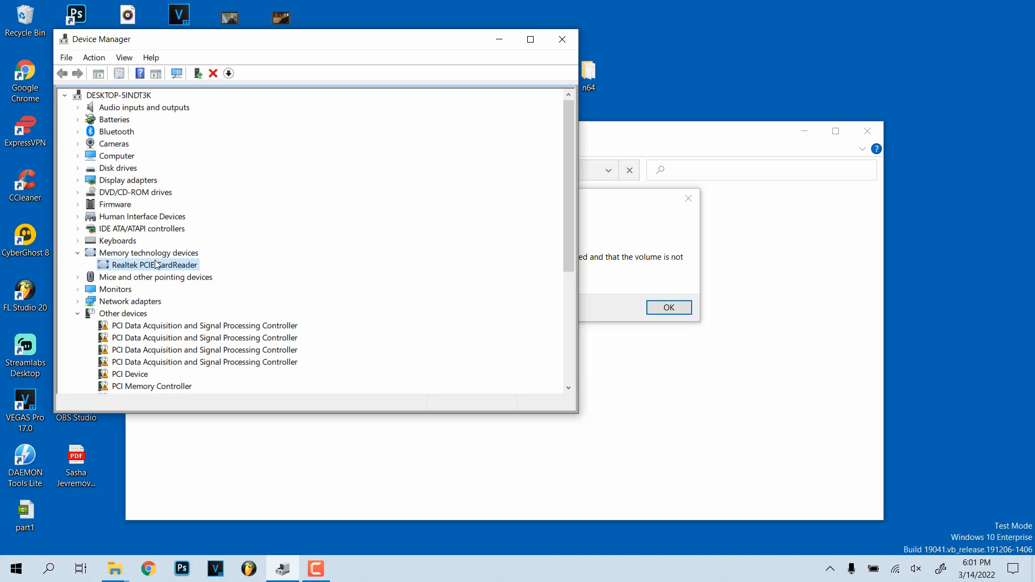
mouse_move(44, 537)
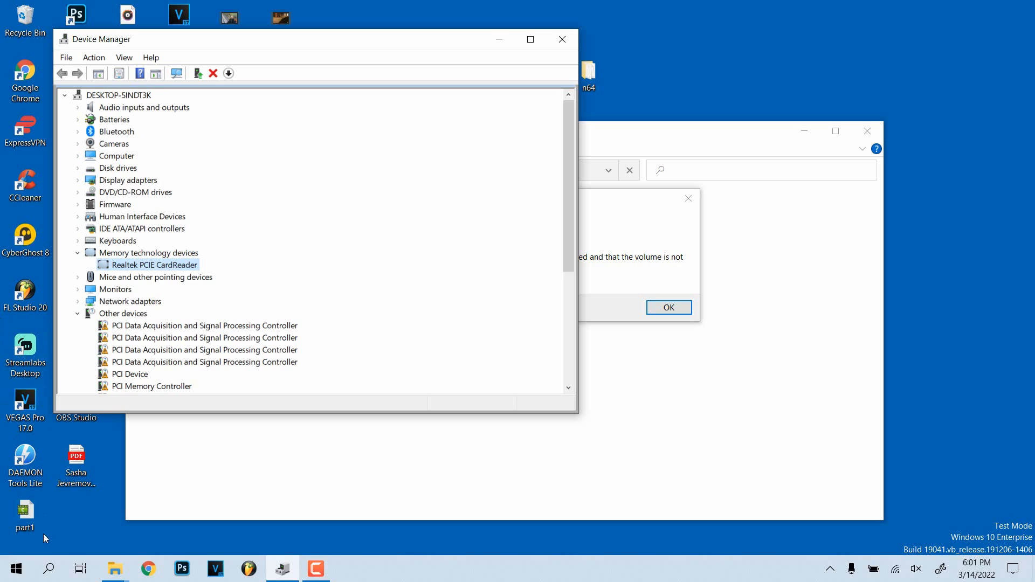
mouse_move(3, 528)
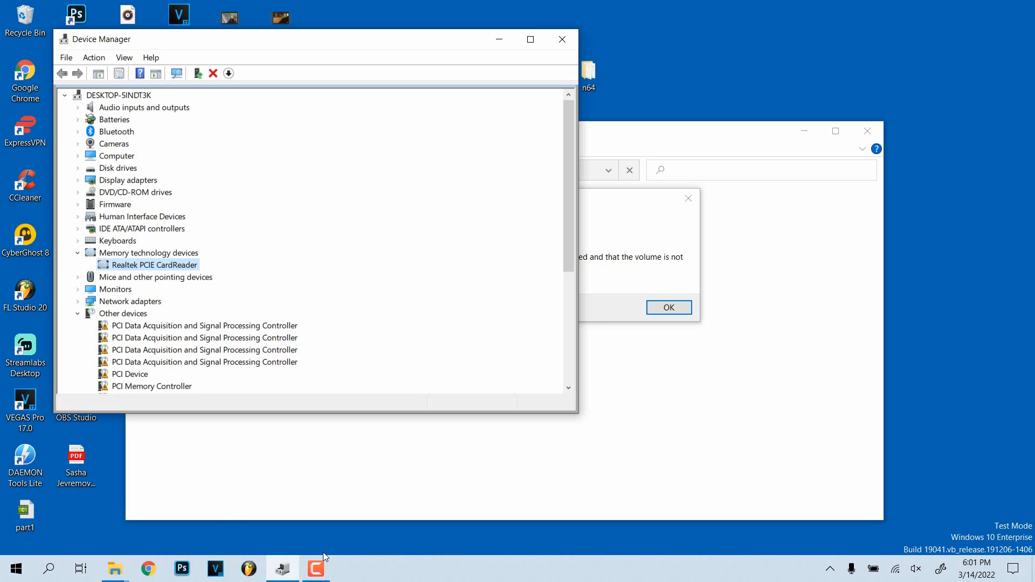
left_click(315, 568)
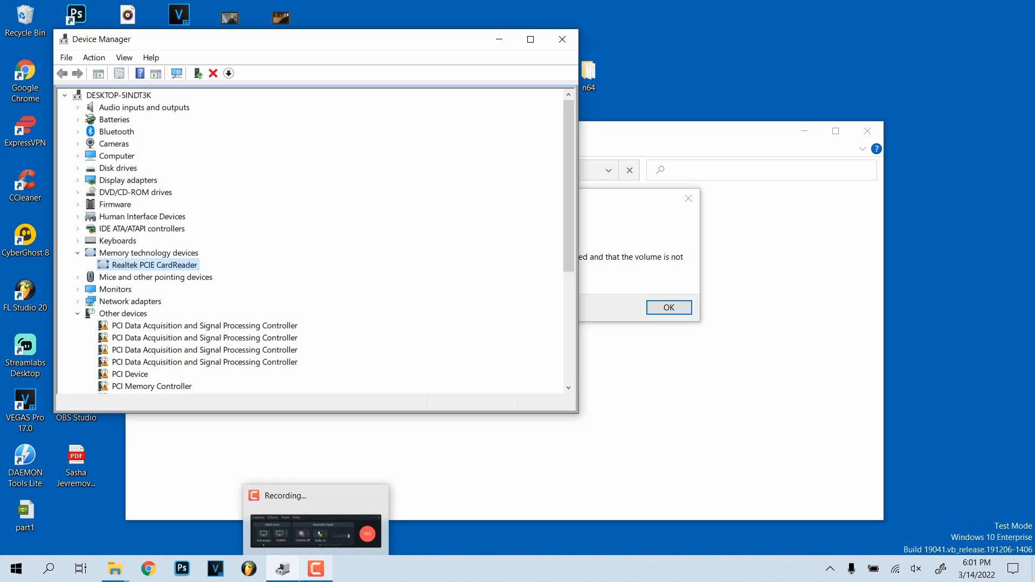